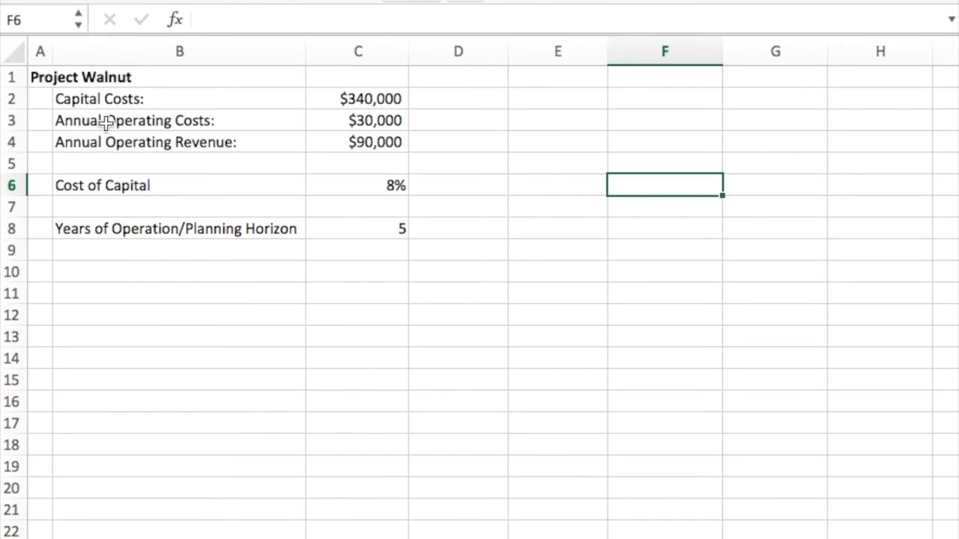
pyautogui.moveTo(168, 113)
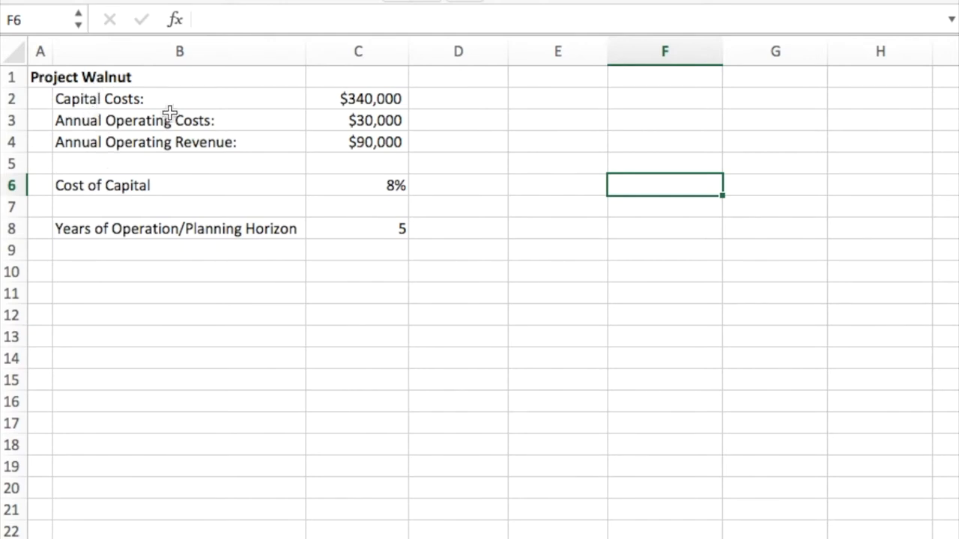
pyautogui.moveTo(99, 134)
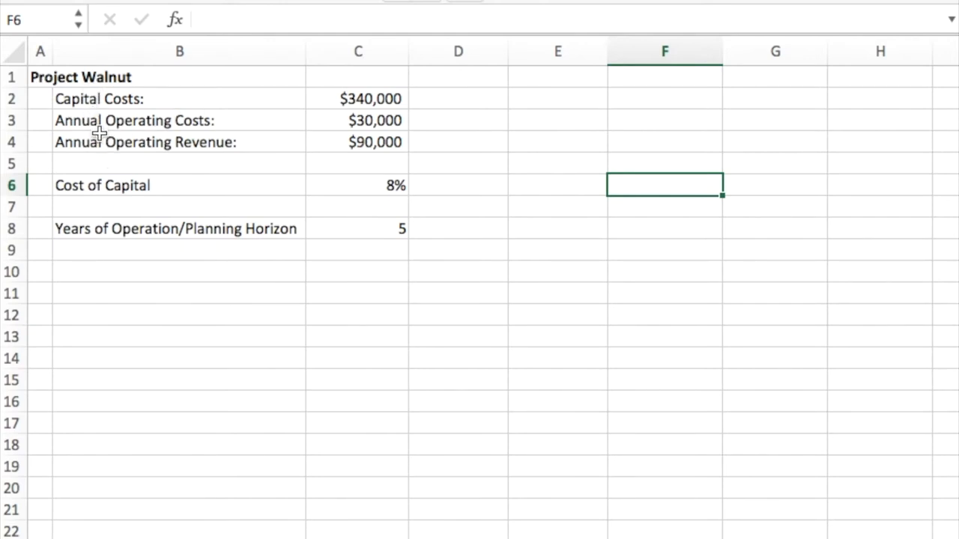
pyautogui.moveTo(126, 196)
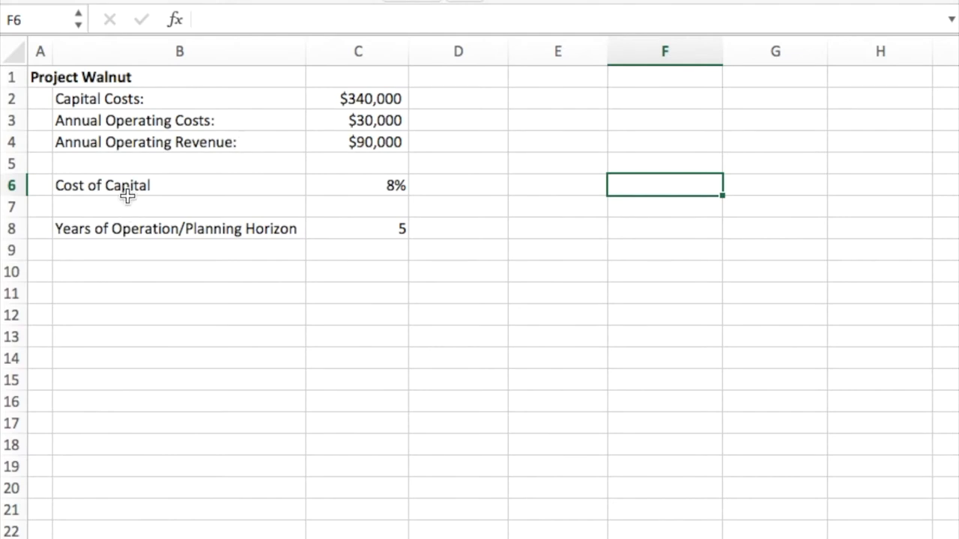
pyautogui.moveTo(252, 208)
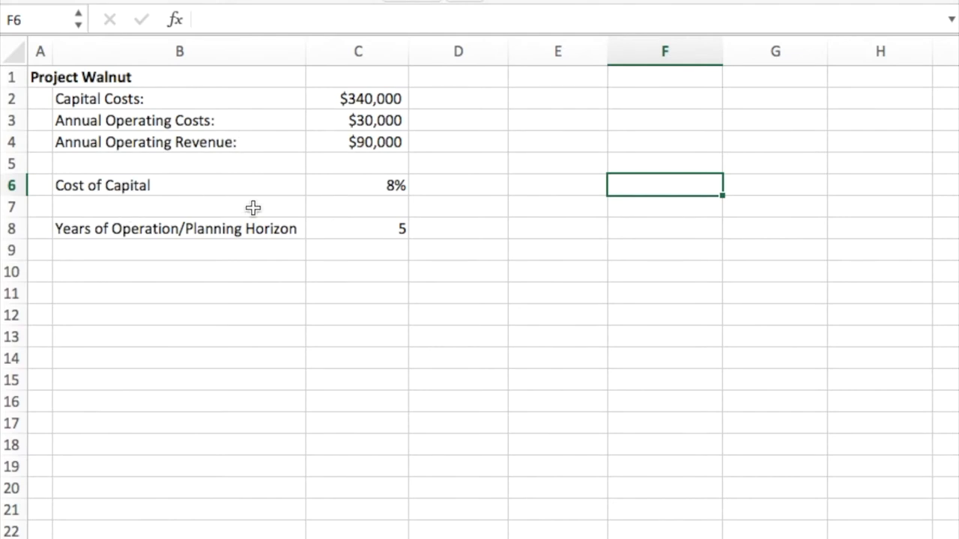
pyautogui.moveTo(196, 234)
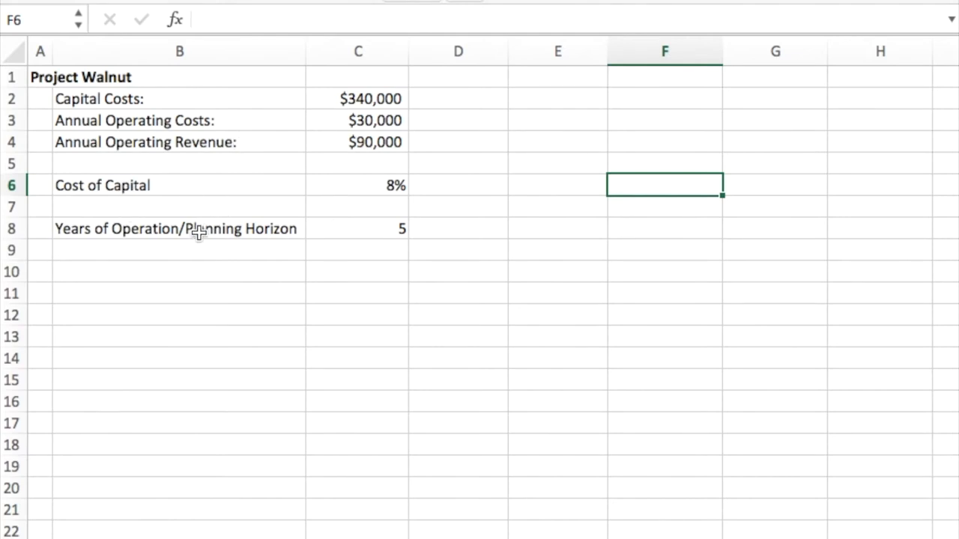
pyautogui.moveTo(270, 239)
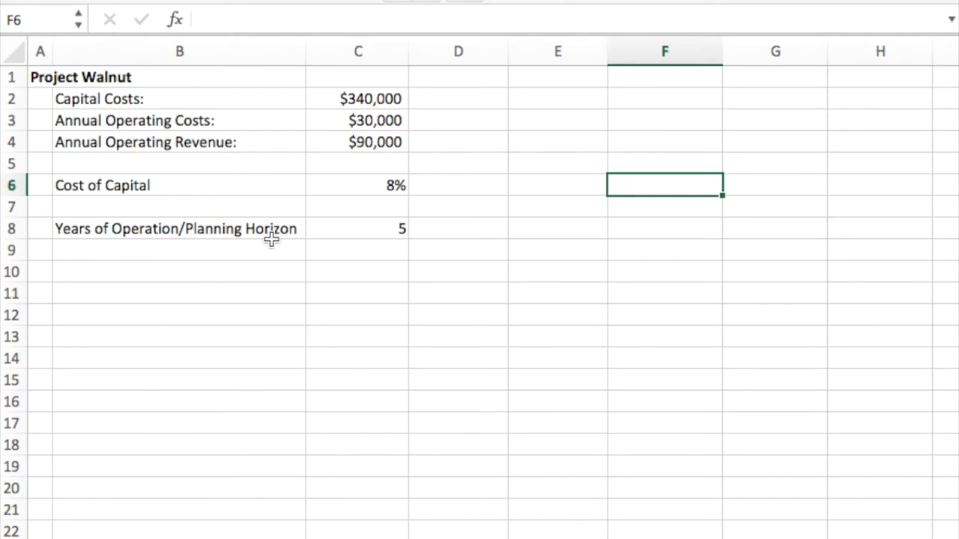
pyautogui.moveTo(338, 275)
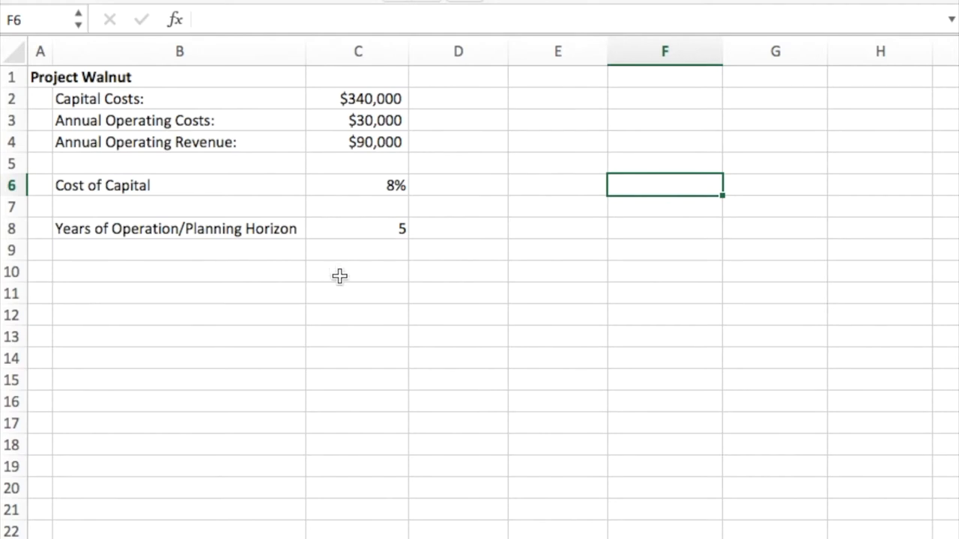
# Enter the Year heading in C10 with year 0 beneath it.
pyautogui.write('Year')
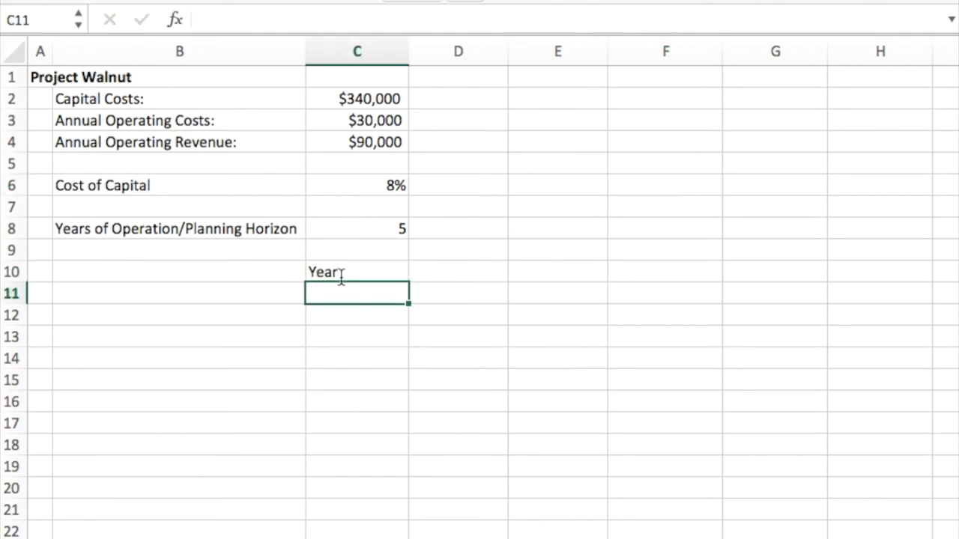
pyautogui.write('0')
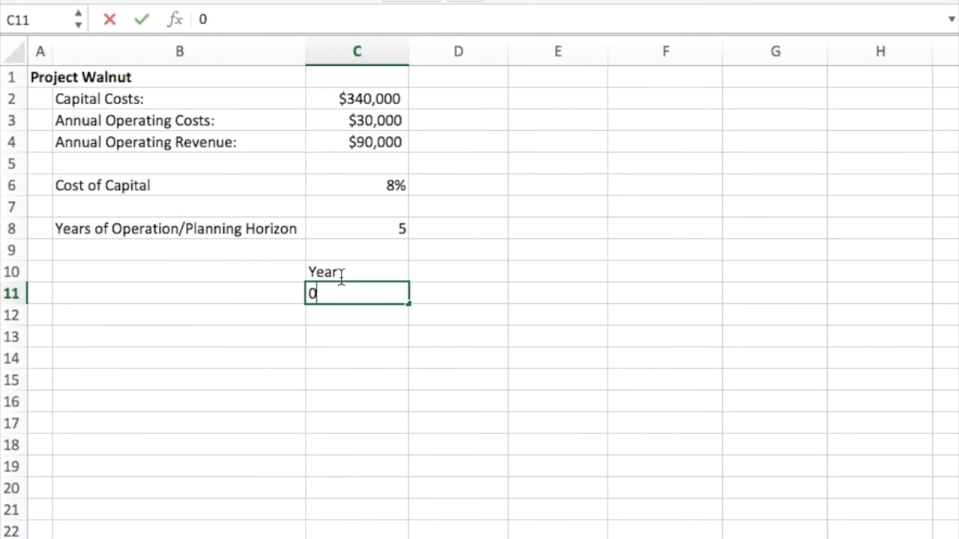
pyautogui.press('Enter')
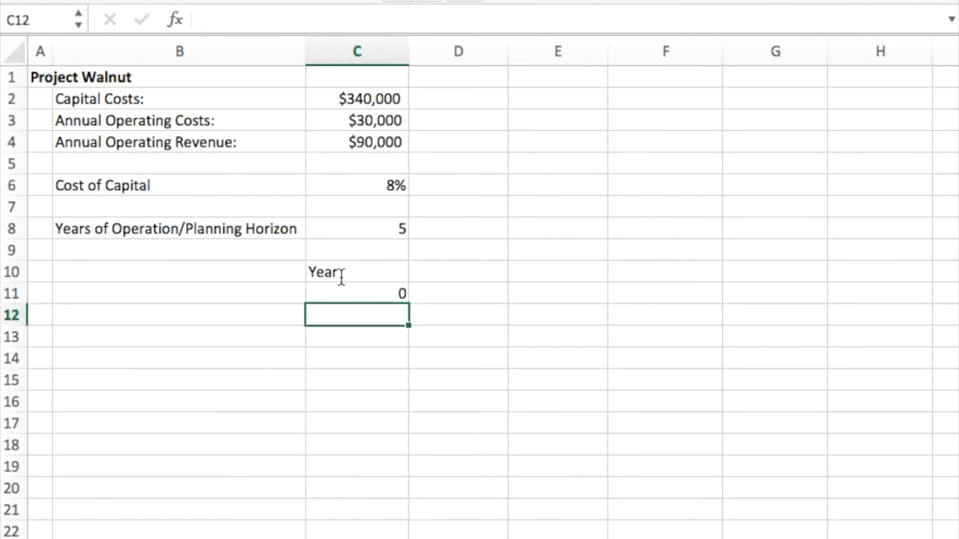
# Build years 1 through 5 with =C11+1 filled down to C16.
pyautogui.write('=C11')
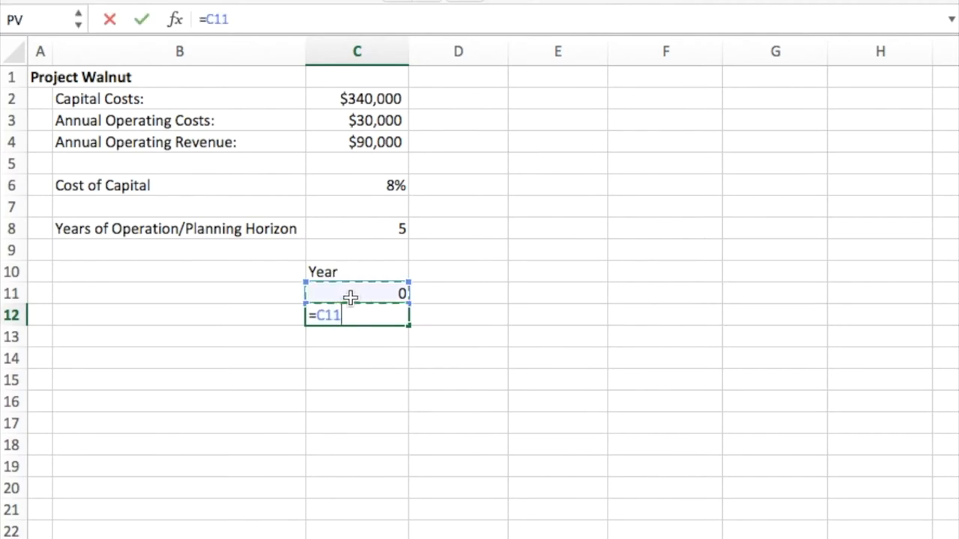
pyautogui.write('+')
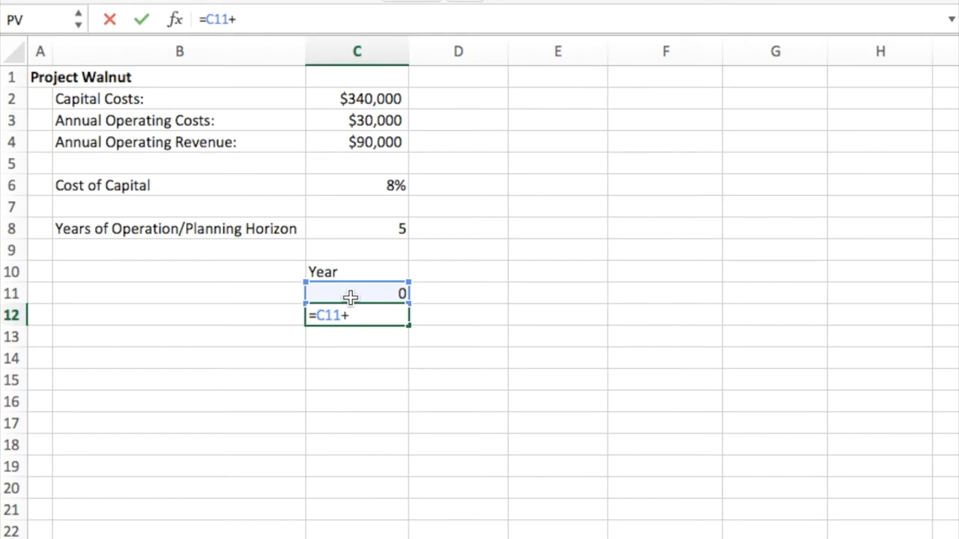
pyautogui.write('1')
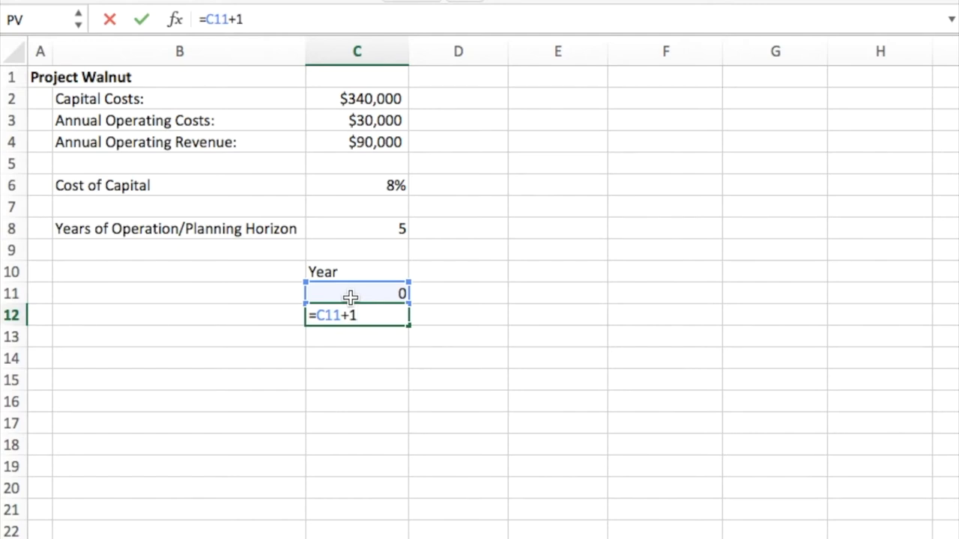
pyautogui.press('Enter')
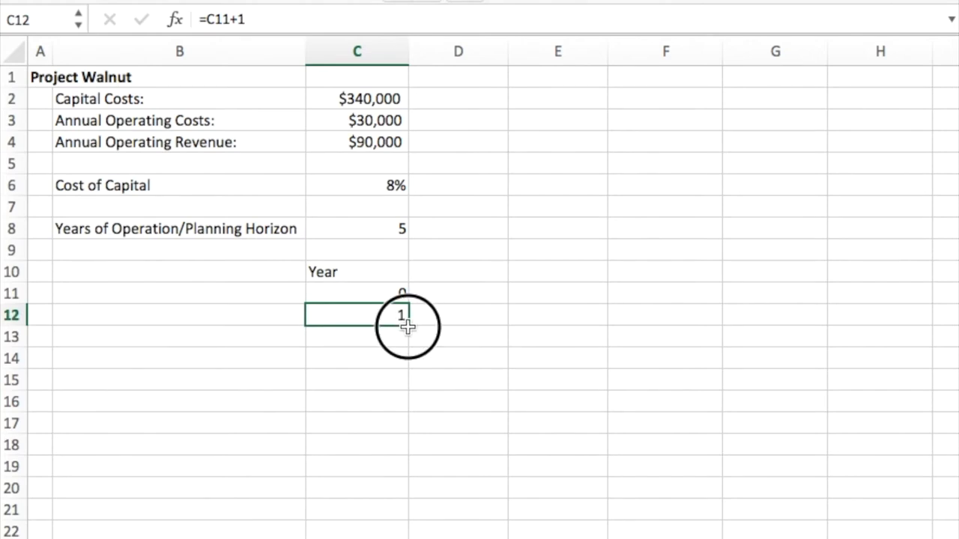
pyautogui.moveTo(407, 314); pyautogui.dragTo(402, 403)
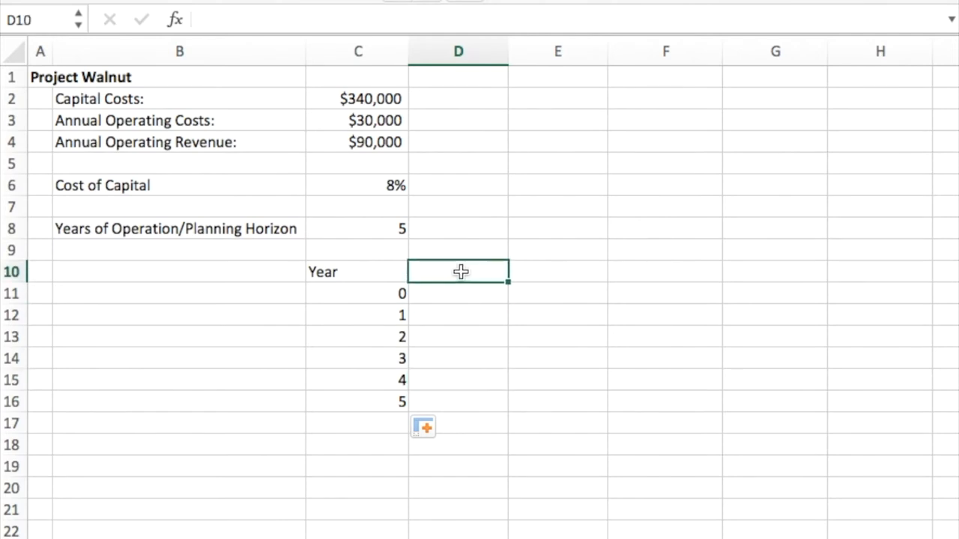
# Add the headings An. Rev., An. Cost and Net Rev. in D10:F10.
pyautogui.write('A')
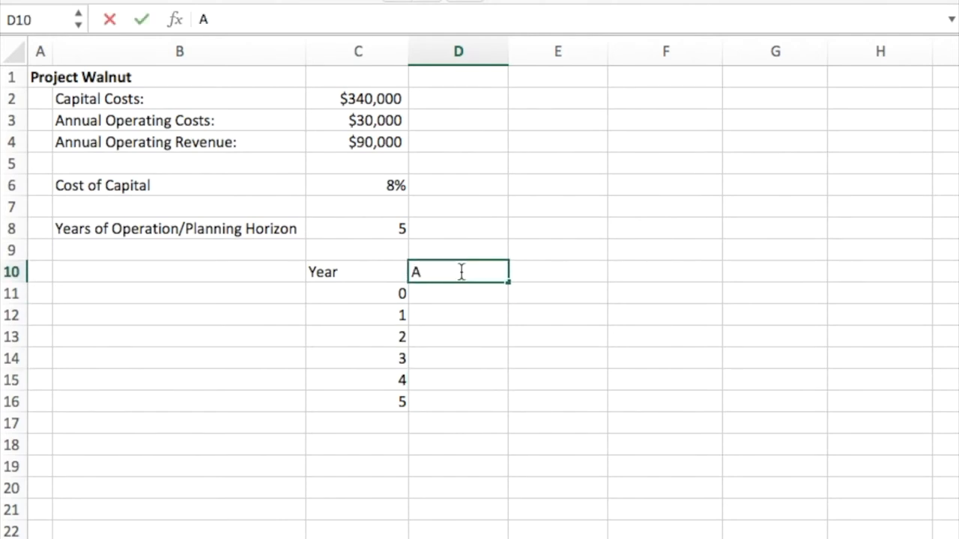
pyautogui.write('n. Re')
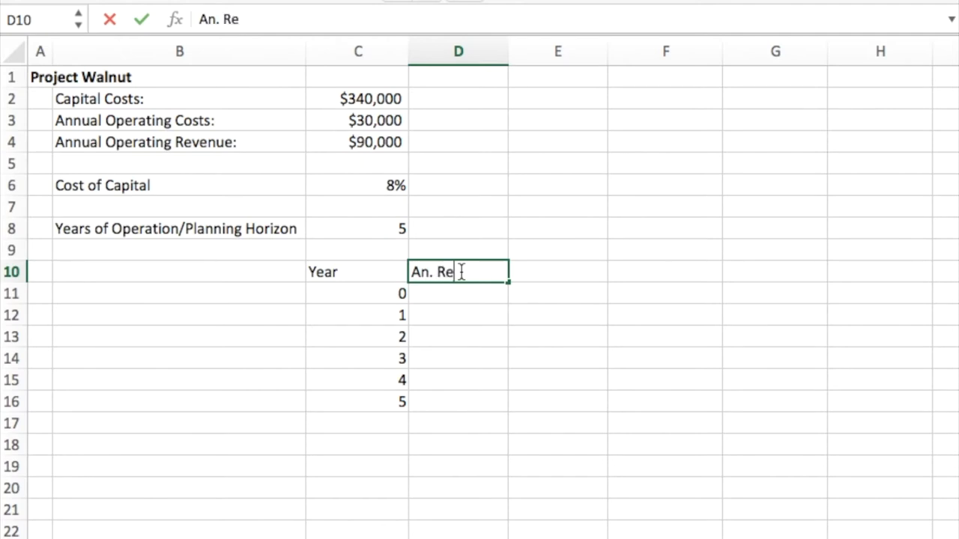
pyautogui.write('v')
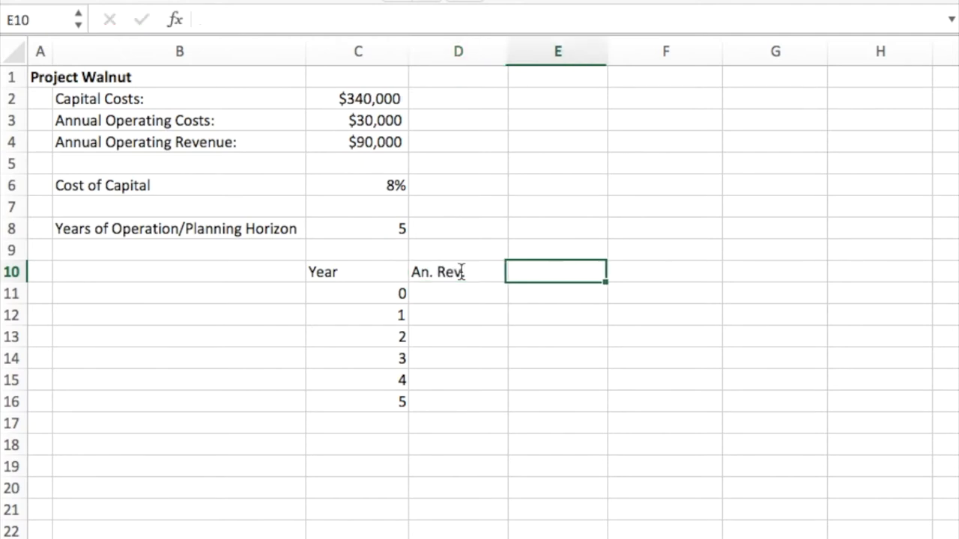
pyautogui.write('An. Co')
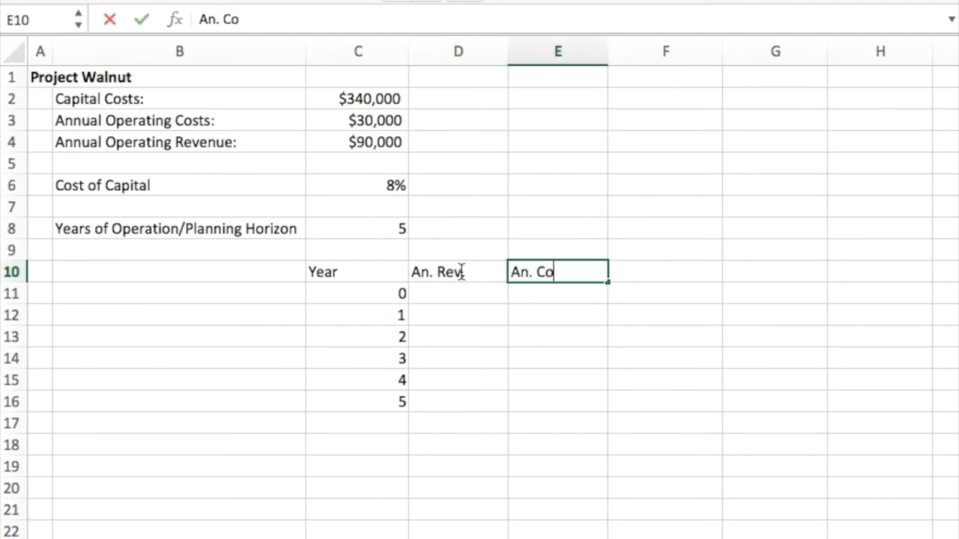
pyautogui.write('st')
pyautogui.click(665, 272)
pyautogui.write('A')
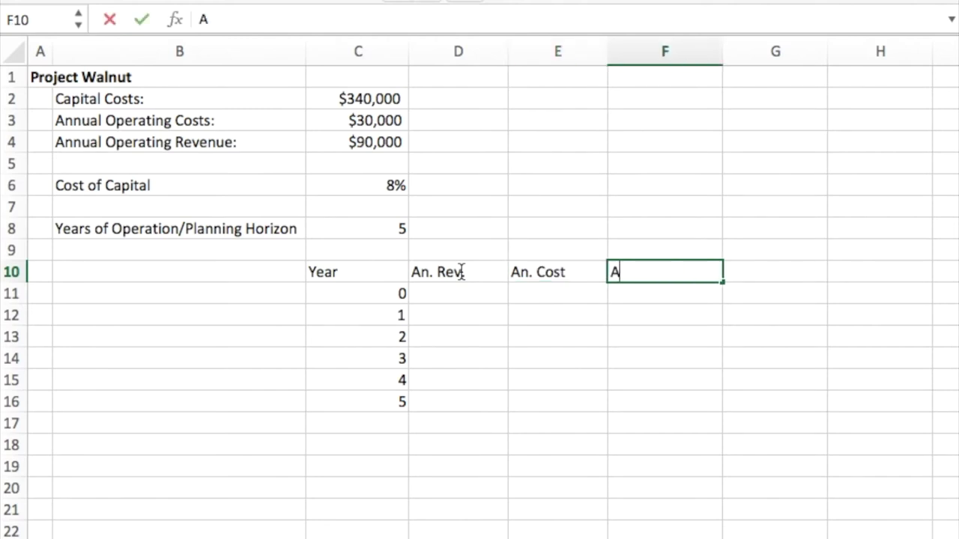
pyautogui.write('et')
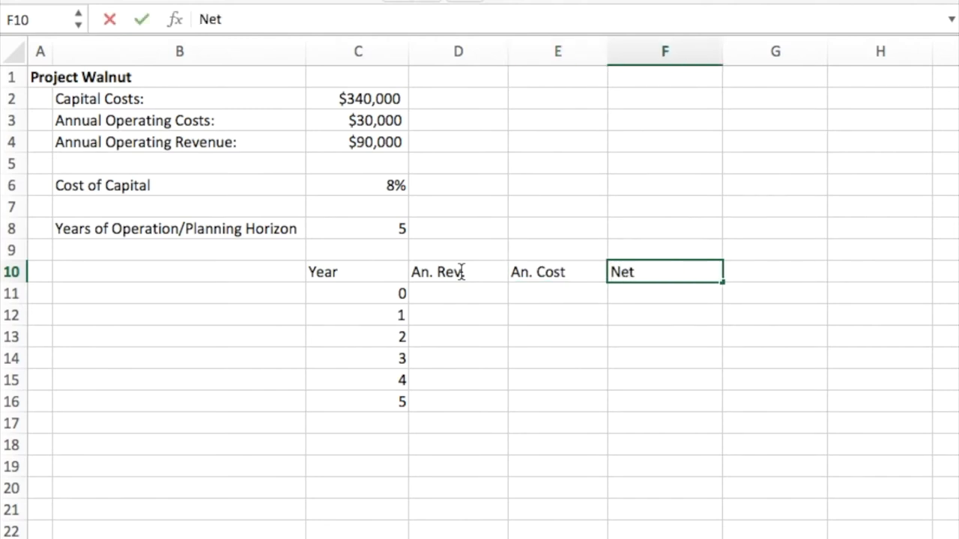
pyautogui.write('Rev.')
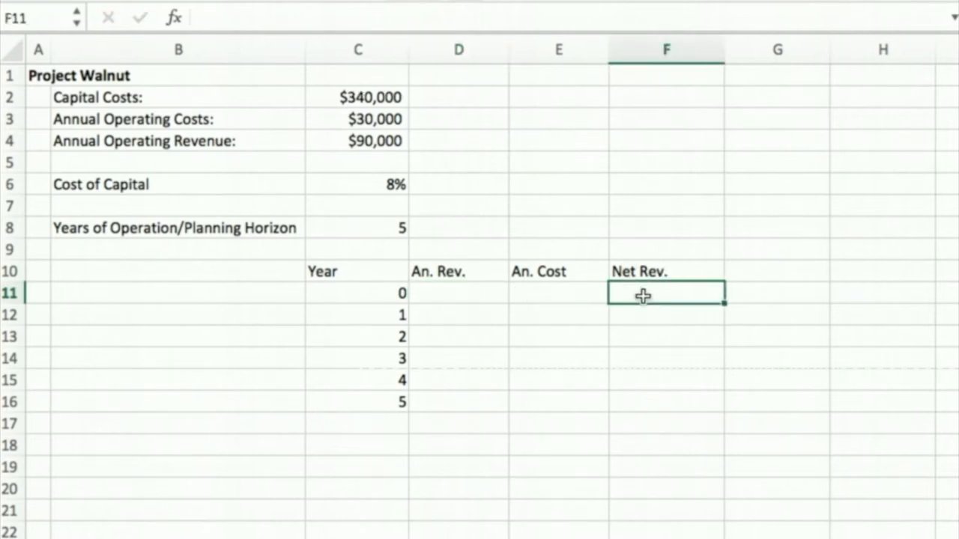
# Enter -340,000 net revenue for year 0 and 90,000 revenue, 30,000 cost for year 1, starting the net formula.
pyautogui.write('-')
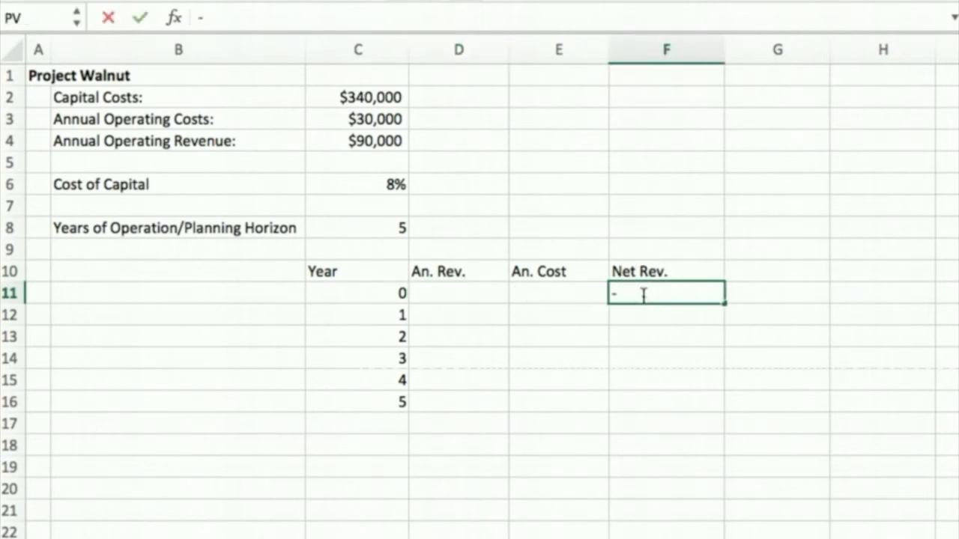
pyautogui.write('240')
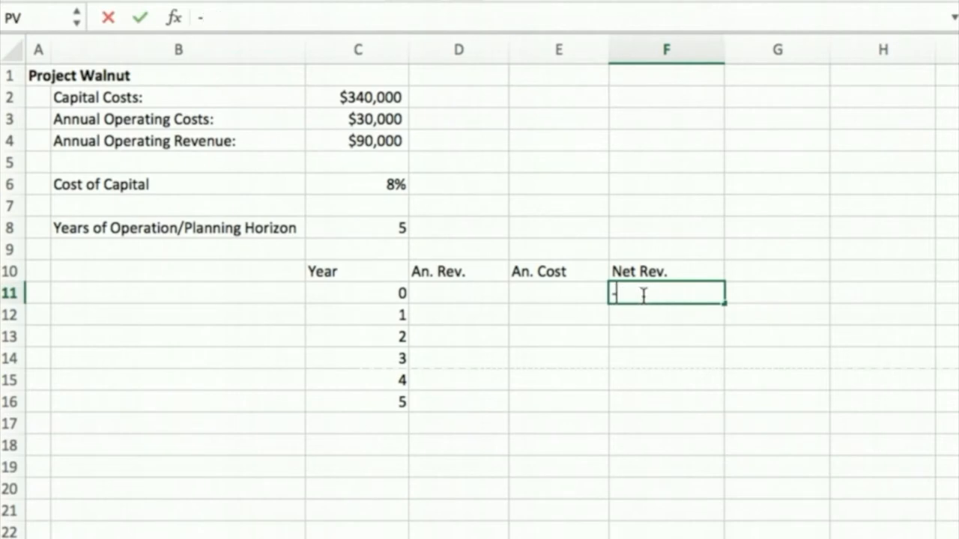
pyautogui.write('-340,')
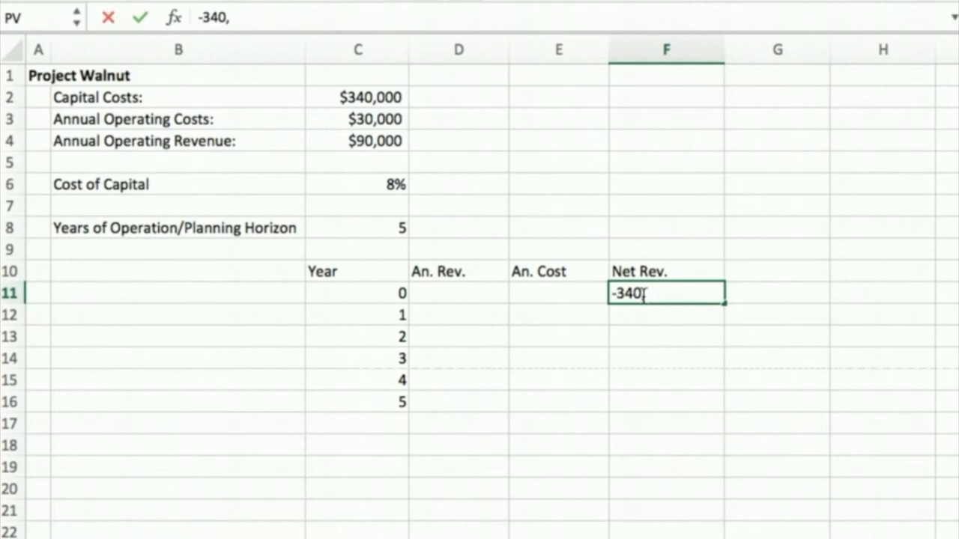
pyautogui.write('000.00)')
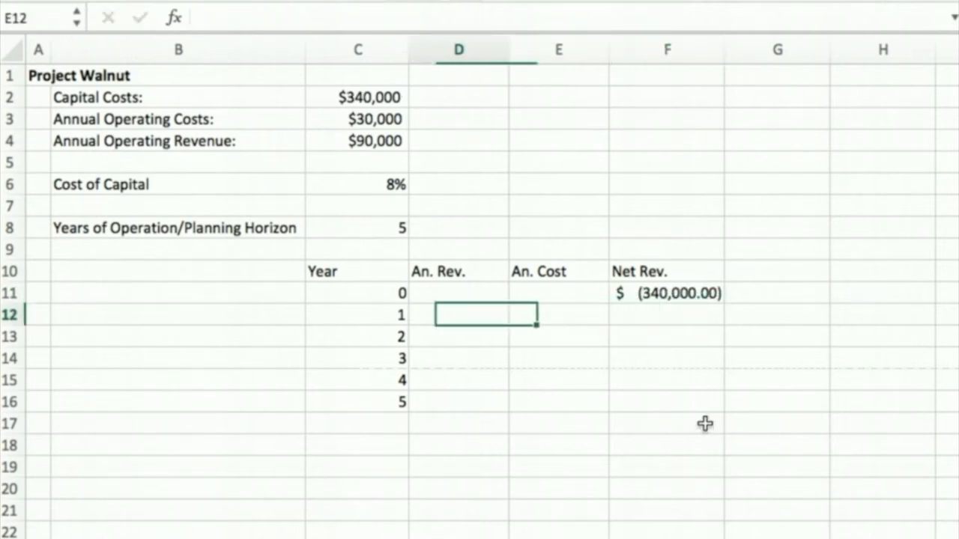
pyautogui.write('90,000.00')
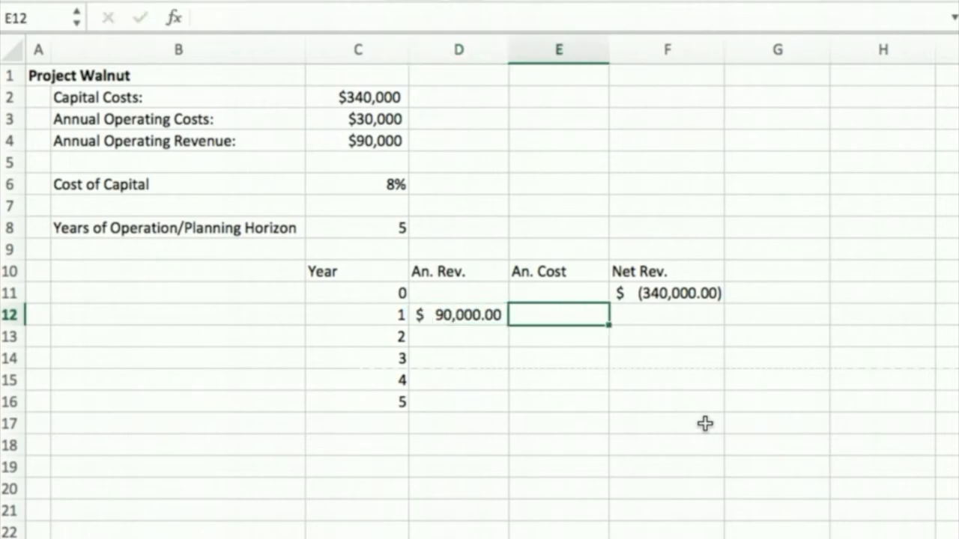
pyautogui.write('30,000.00')
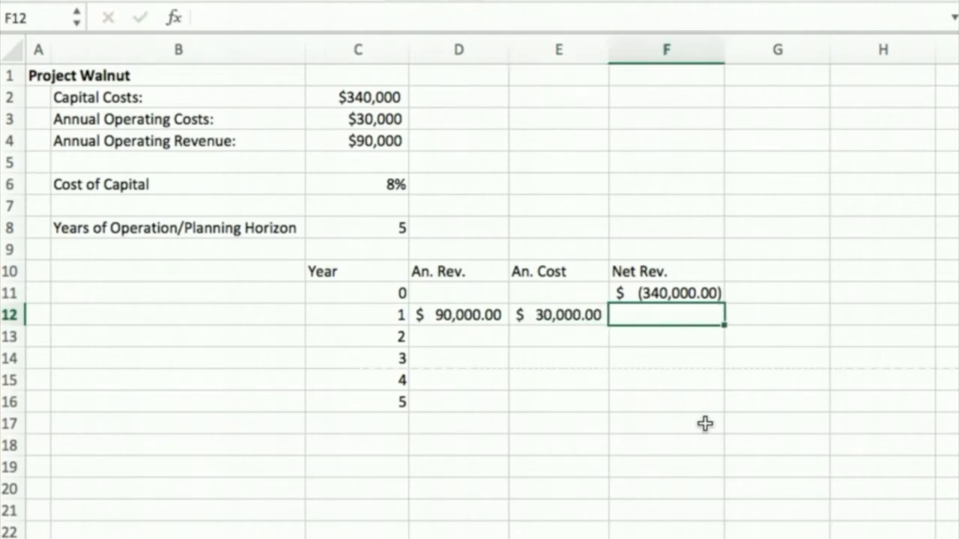
pyautogui.write('=')
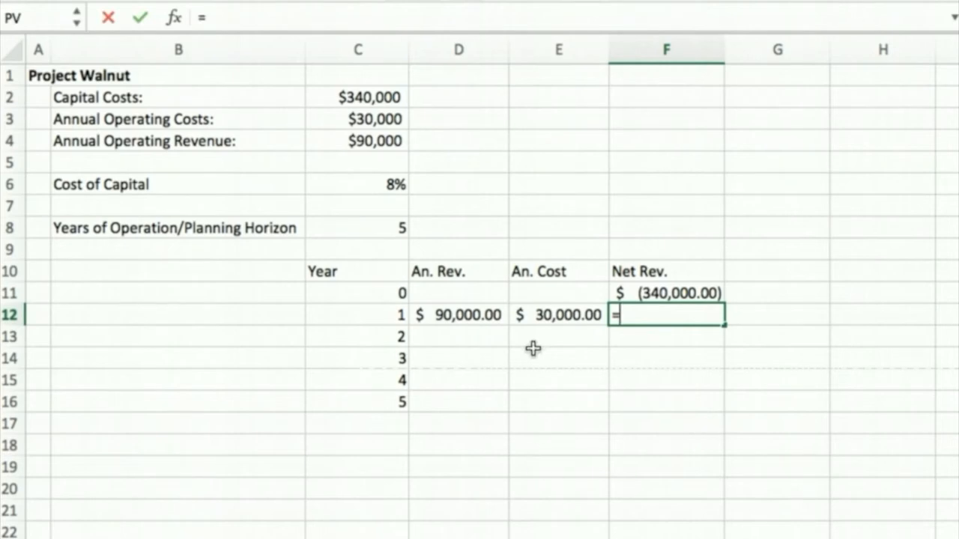
# Compute year 1 net revenue as D12-E12 and copy revenue, cost and net down through year 5.
pyautogui.click(459, 314)
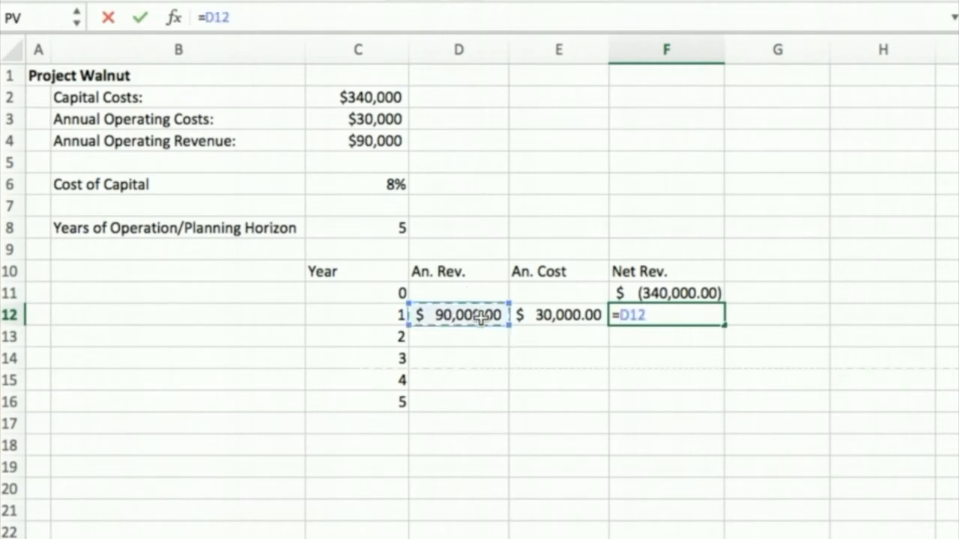
pyautogui.click(557, 314)
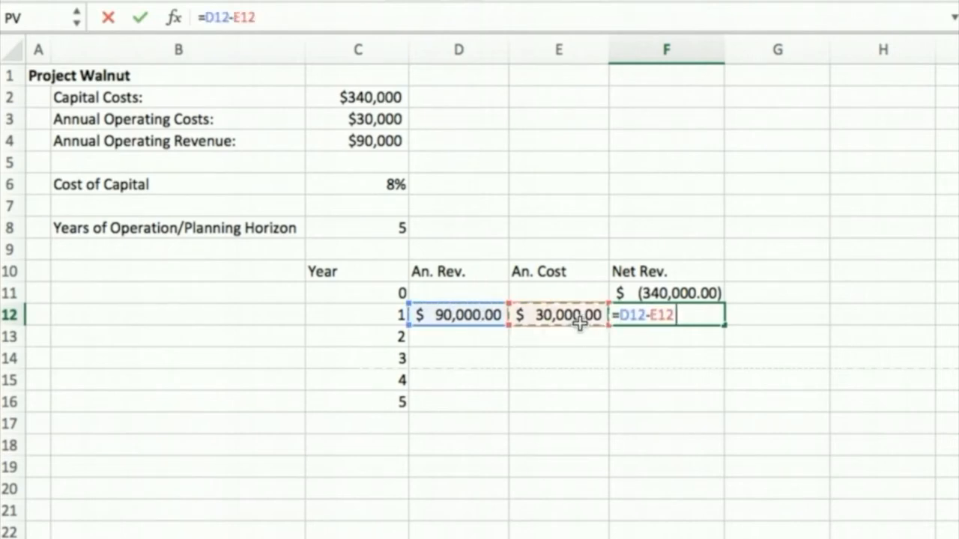
pyautogui.press('Enter')
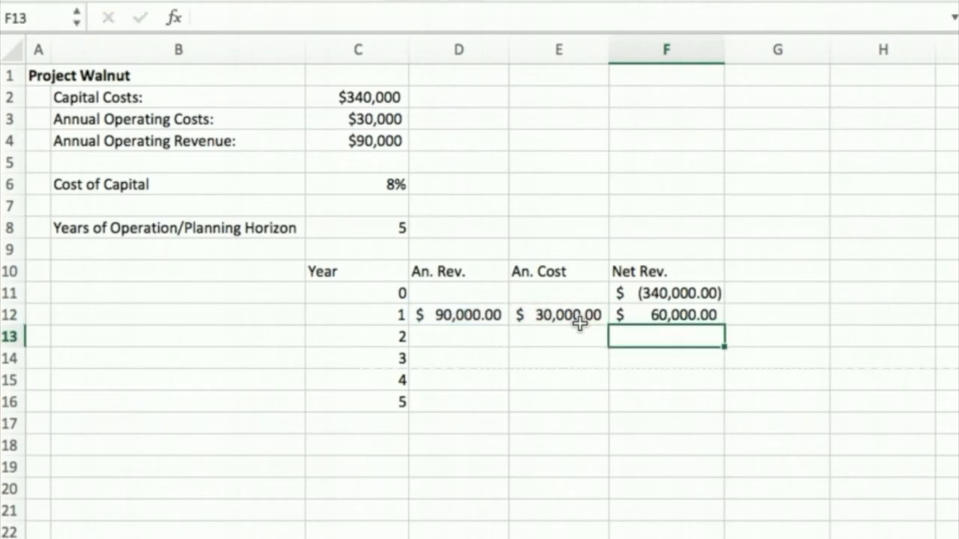
pyautogui.moveTo(470, 320)
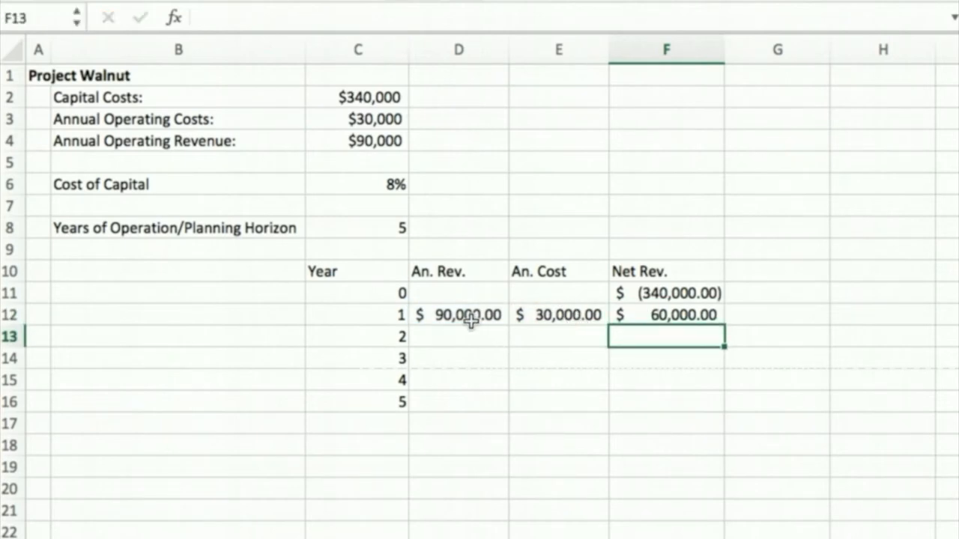
pyautogui.click(458, 314)
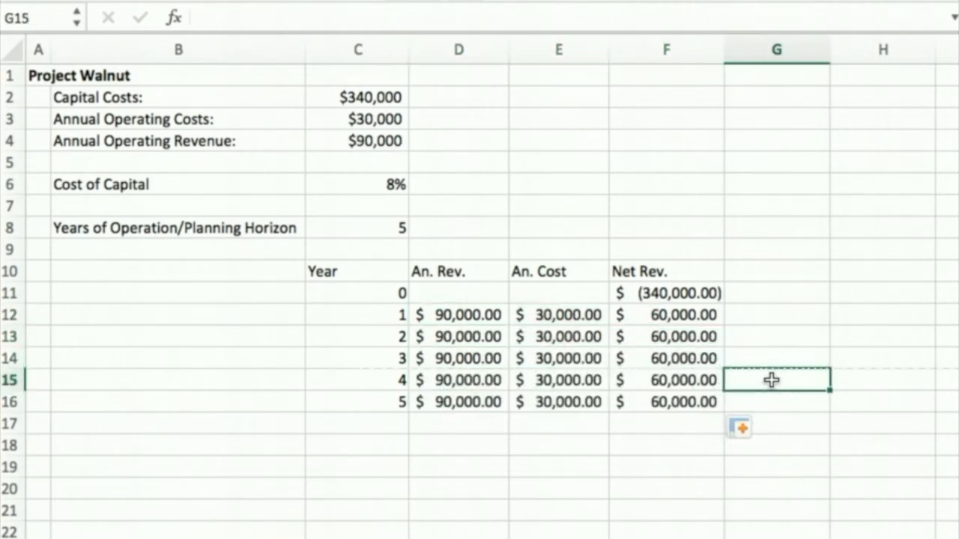
pyautogui.moveTo(731, 290)
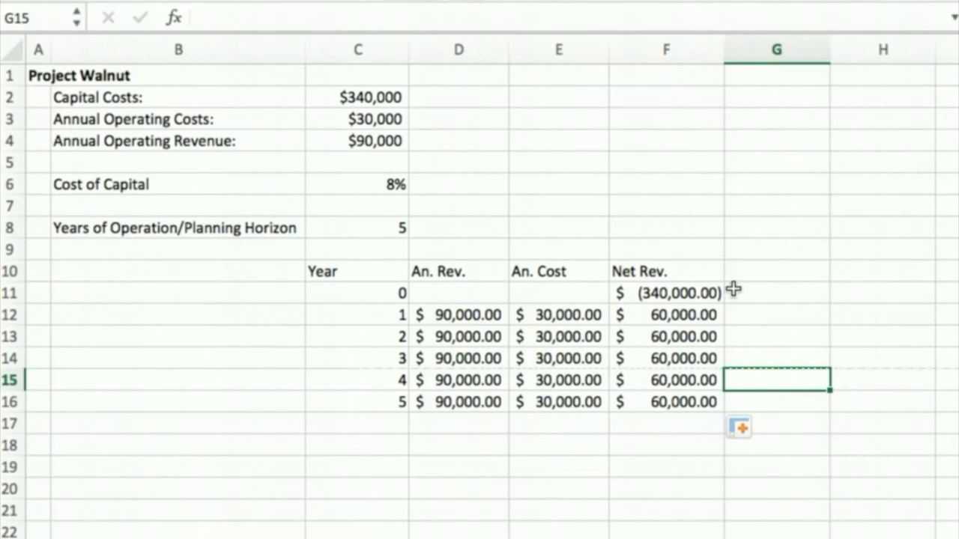
pyautogui.click(776, 273)
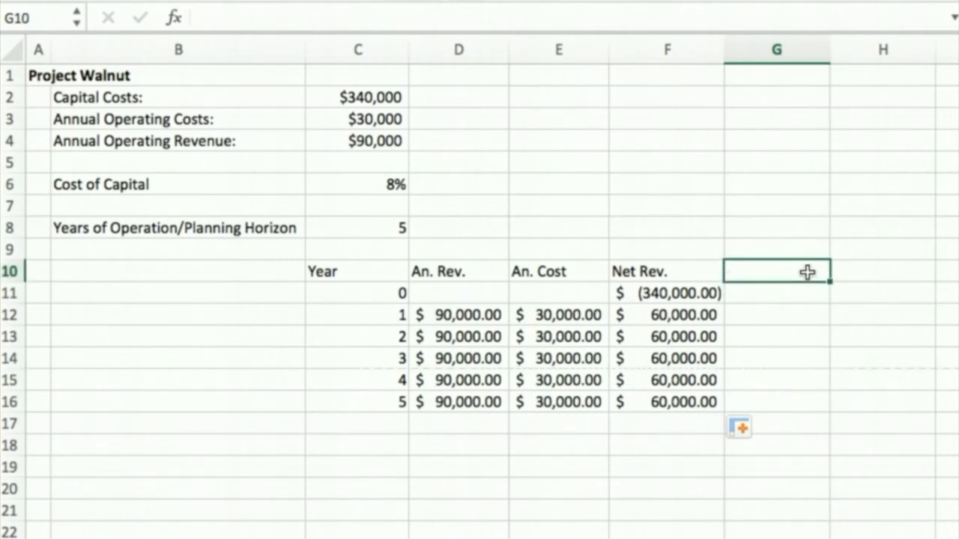
# Add a Dis. Net Rev. heading in G10 beside Net Rev.
pyautogui.write('Dis. Ne')
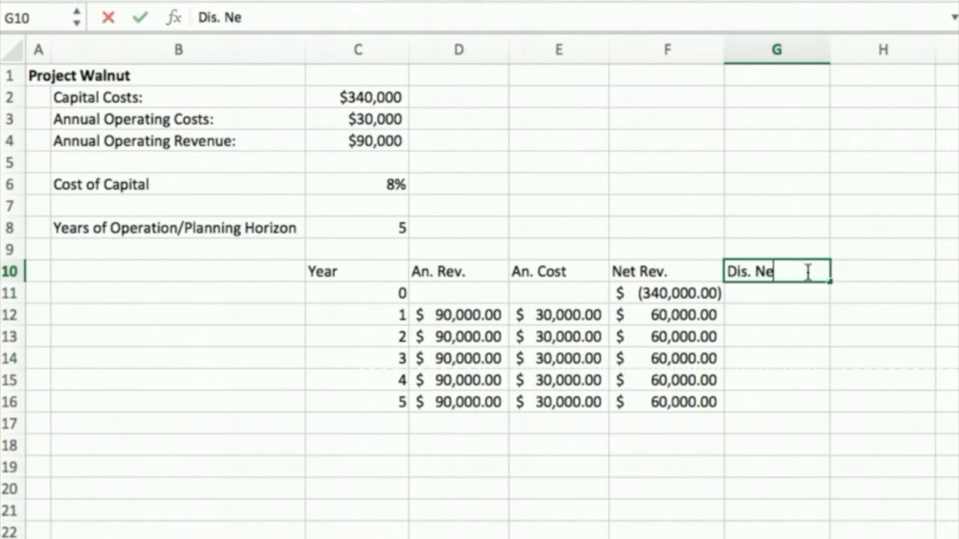
pyautogui.write('t Rev')
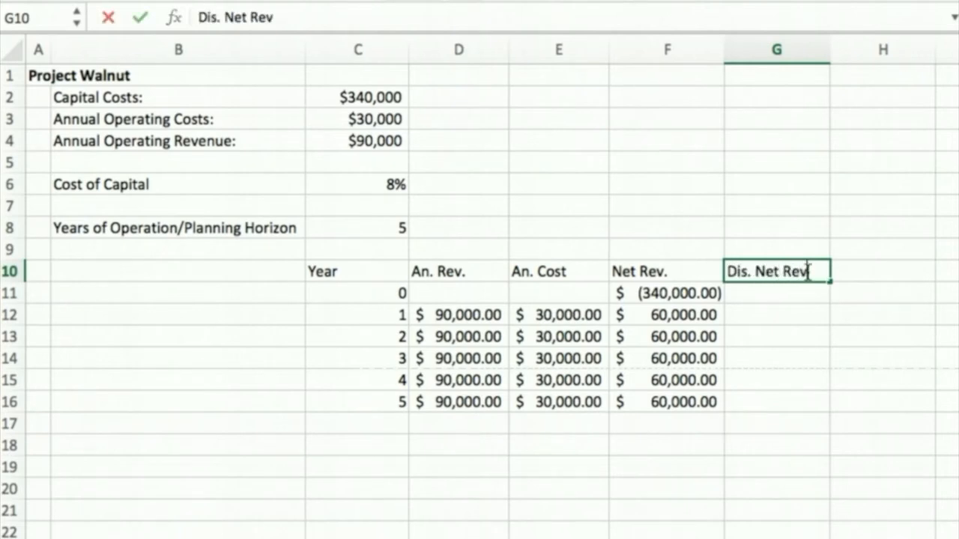
pyautogui.write('.')
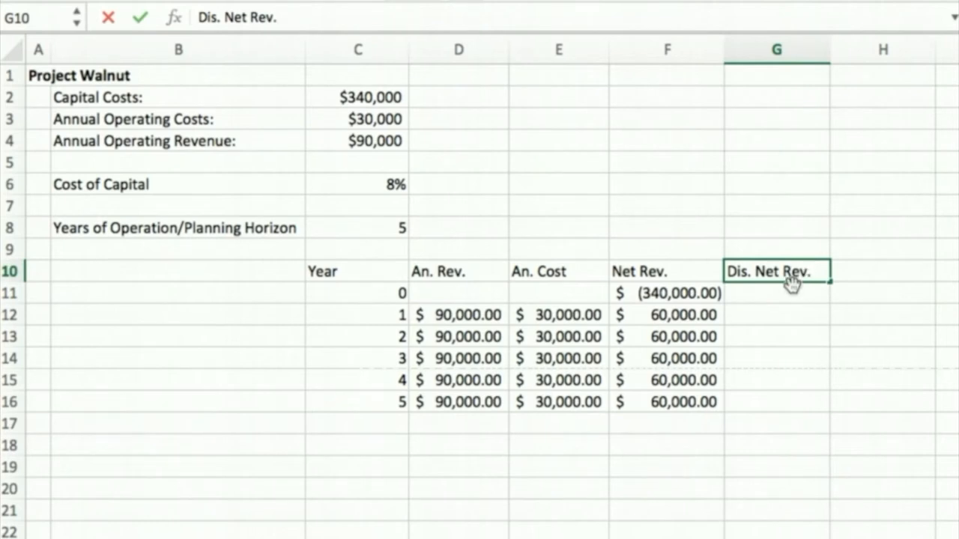
pyautogui.click(773, 294)
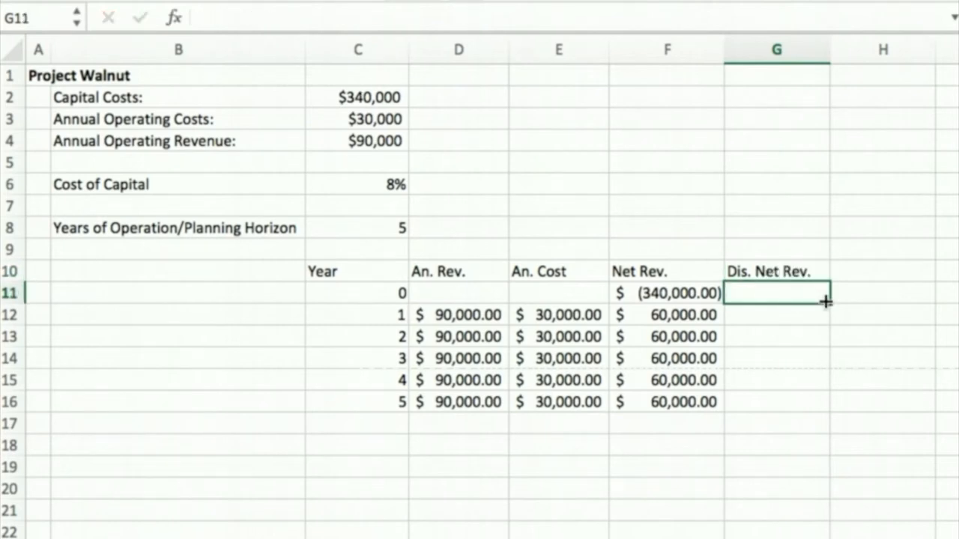
# Discount net revenue in G11 with =F11/(1+$C$6)^C11 and fill it down through year 5.
pyautogui.write('=')
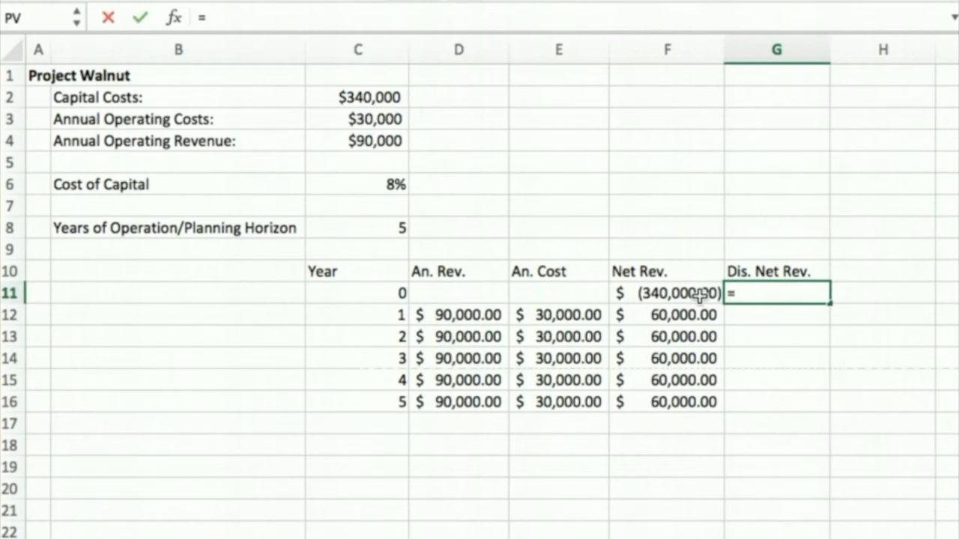
pyautogui.click(665, 293)
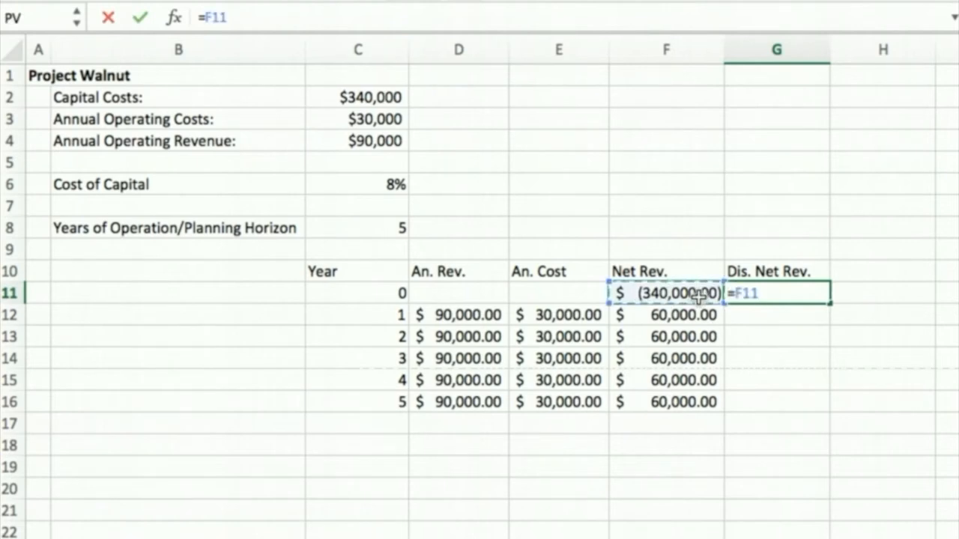
pyautogui.write('/')
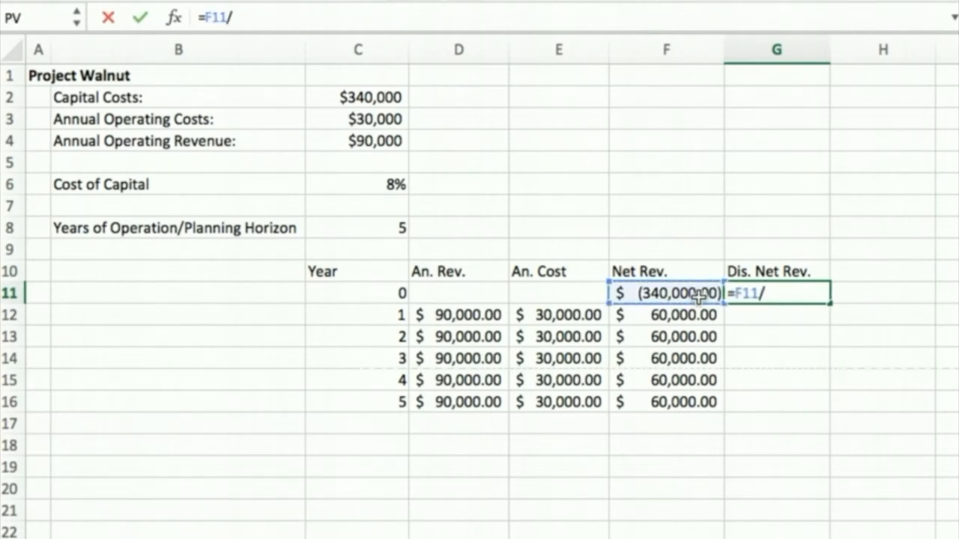
pyautogui.write('(1+')
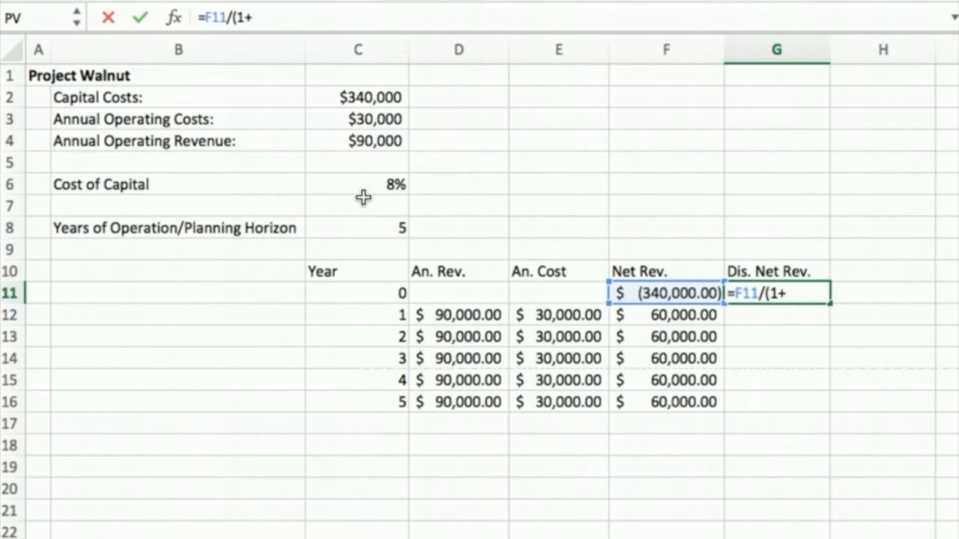
pyautogui.write('$')
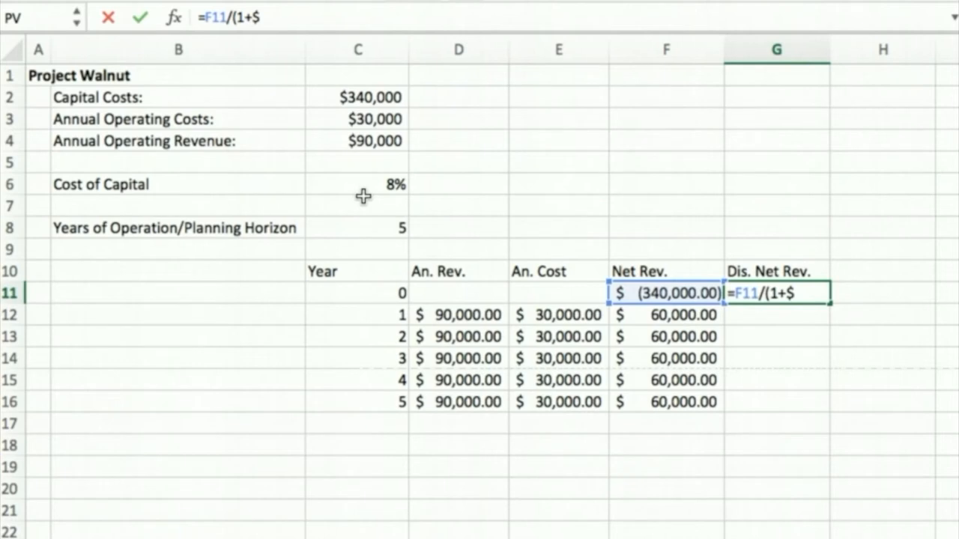
pyautogui.write('C')
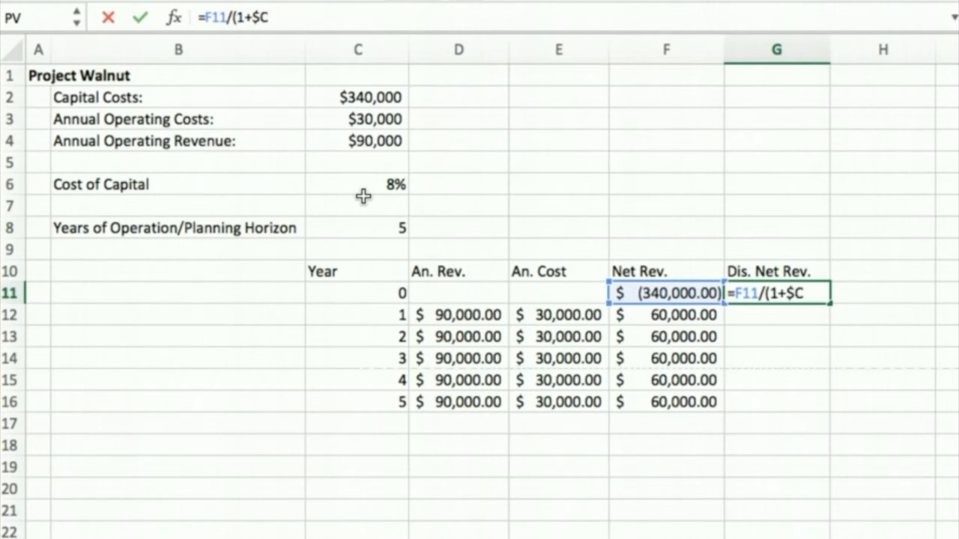
pyautogui.write('$')
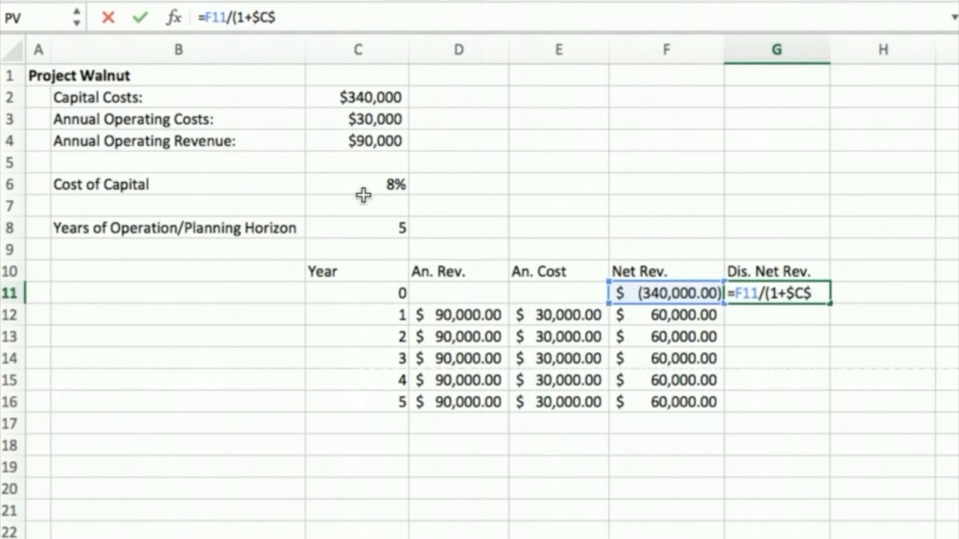
pyautogui.click(357, 185)
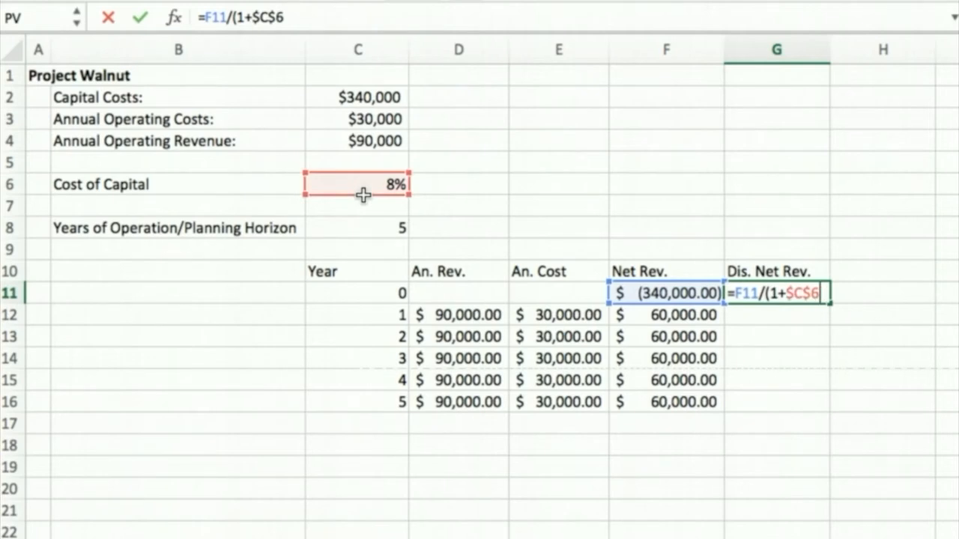
pyautogui.write(')^')
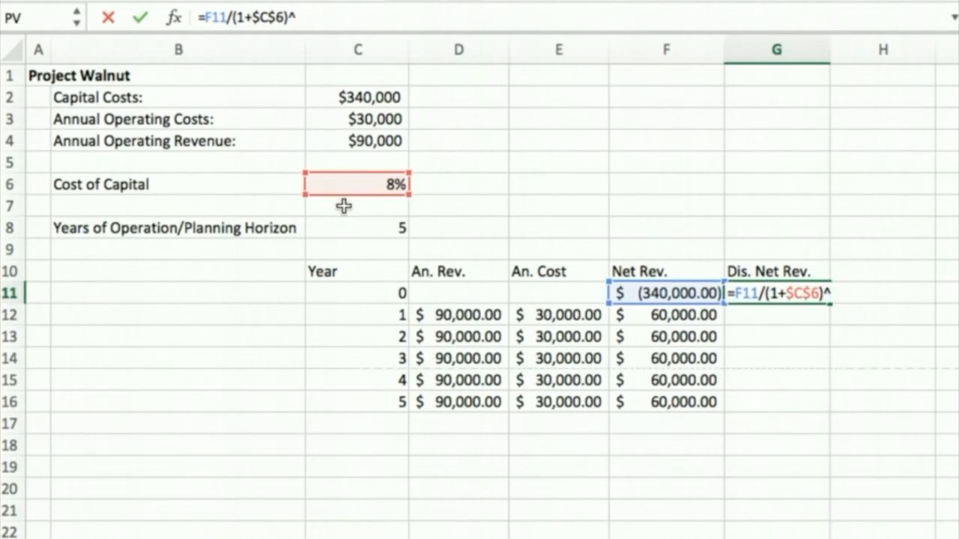
pyautogui.click(356, 292)
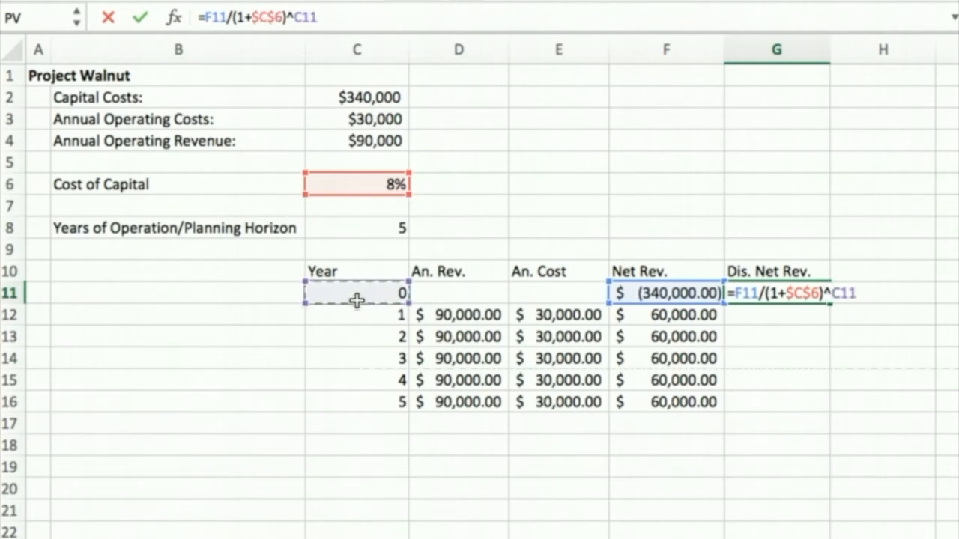
pyautogui.press('Enter')
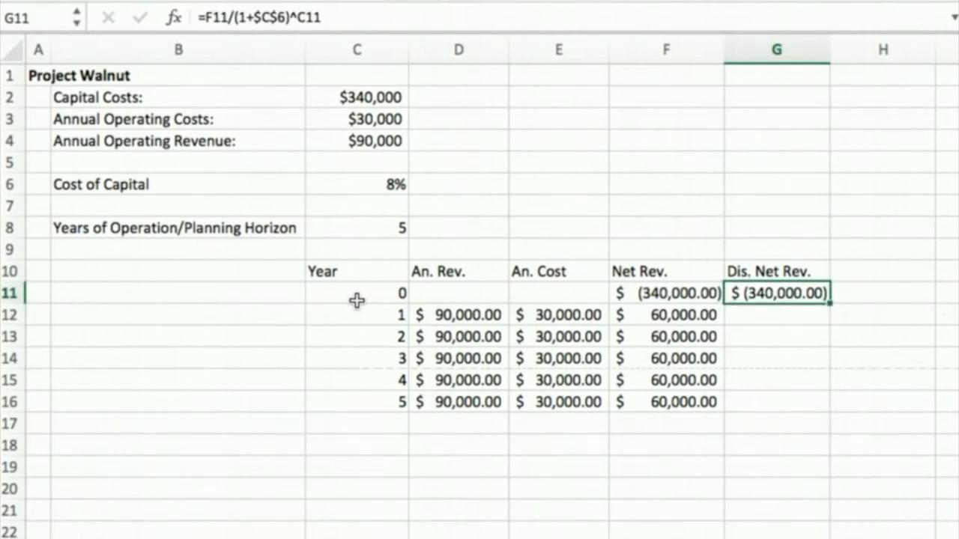
pyautogui.moveTo(830, 309)
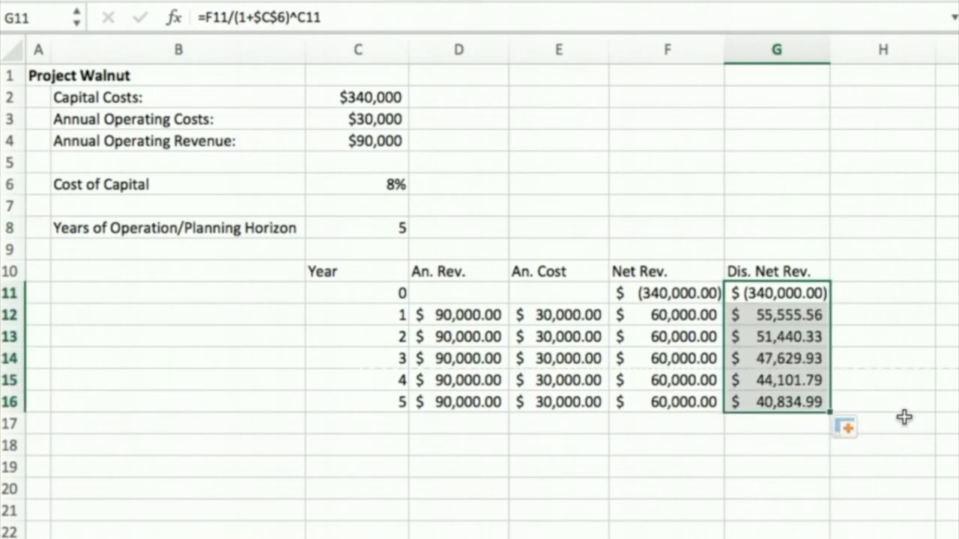
pyautogui.click(883, 398)
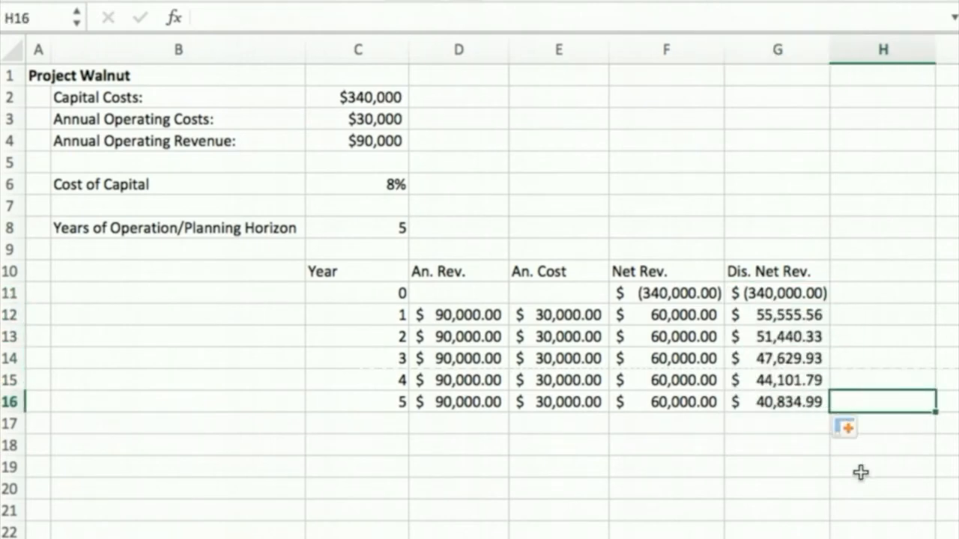
pyautogui.moveTo(850, 470)
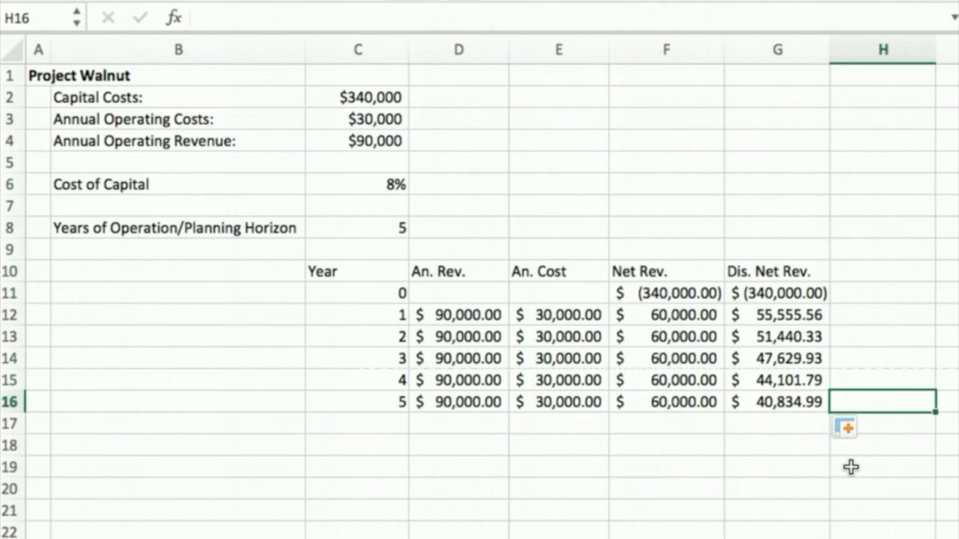
pyautogui.click(881, 272)
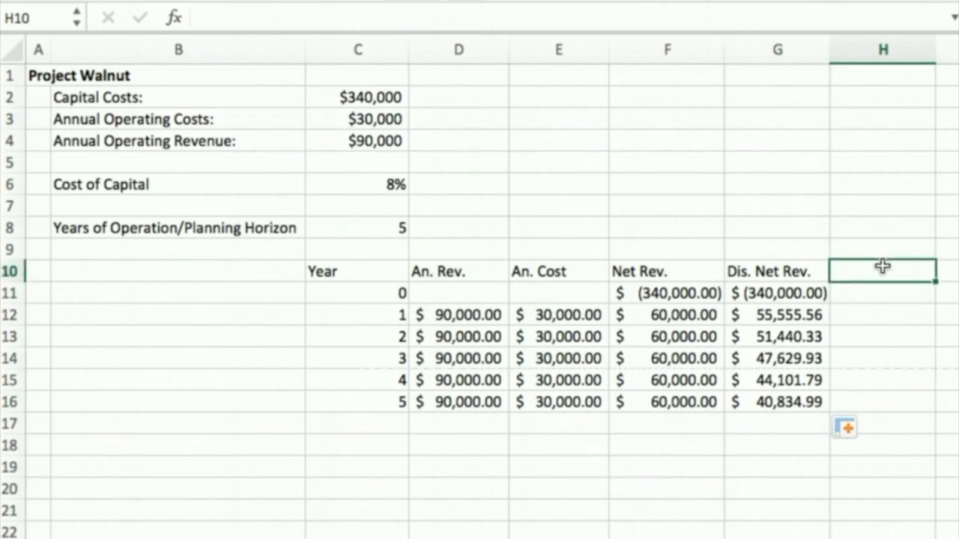
# Add an ROI column with =G11 in H11 and the running total =H11+G12 below.
pyautogui.write('ROI')
pyautogui.click(883, 292)
pyautogui.write('=')
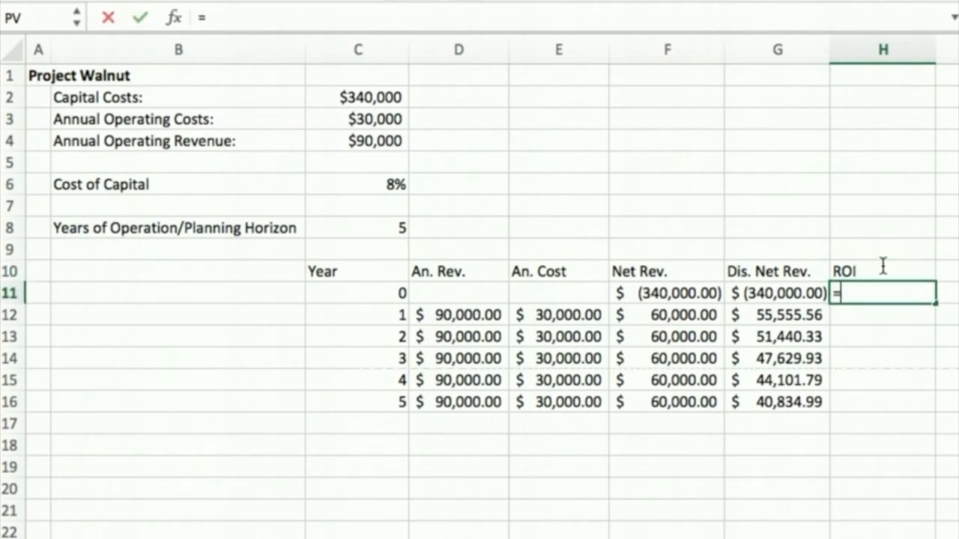
pyautogui.click(776, 292)
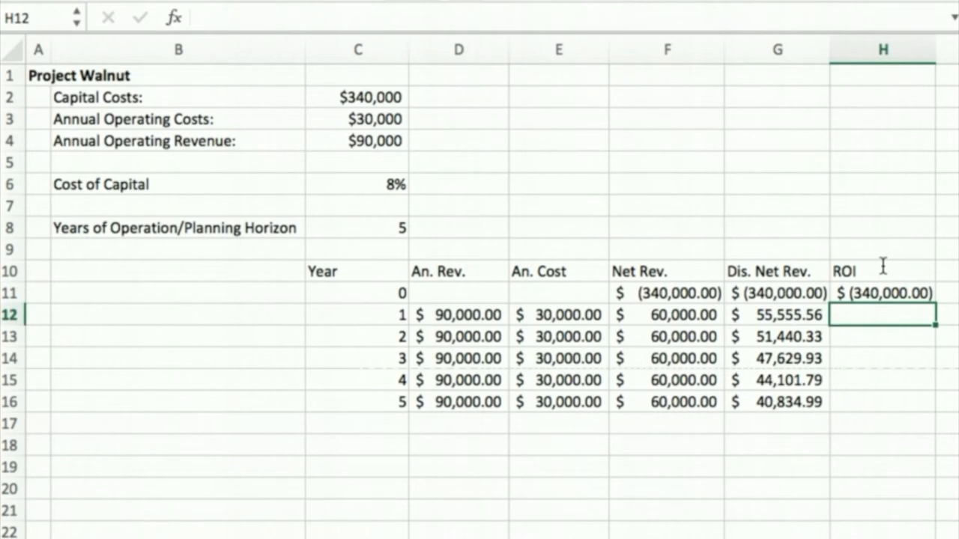
pyautogui.write('=H11')
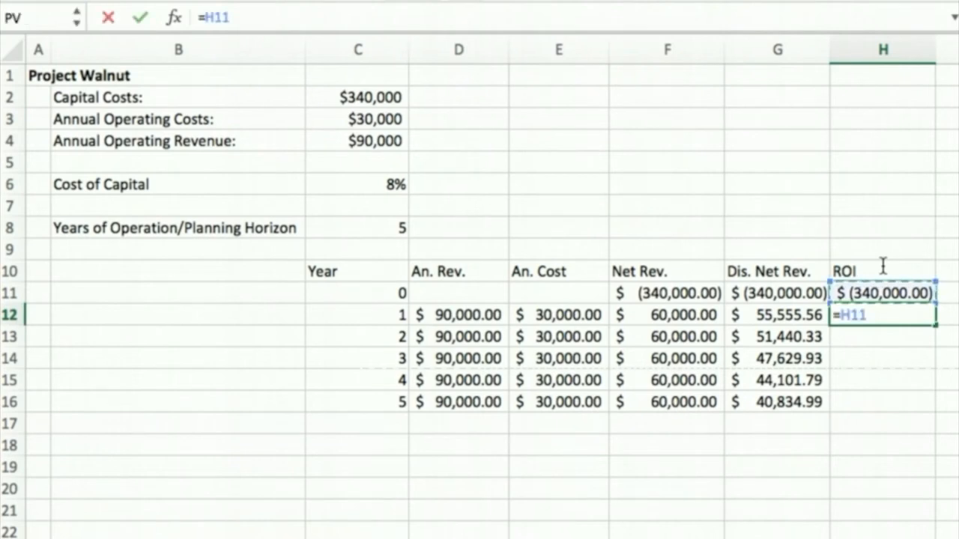
pyautogui.write('+')
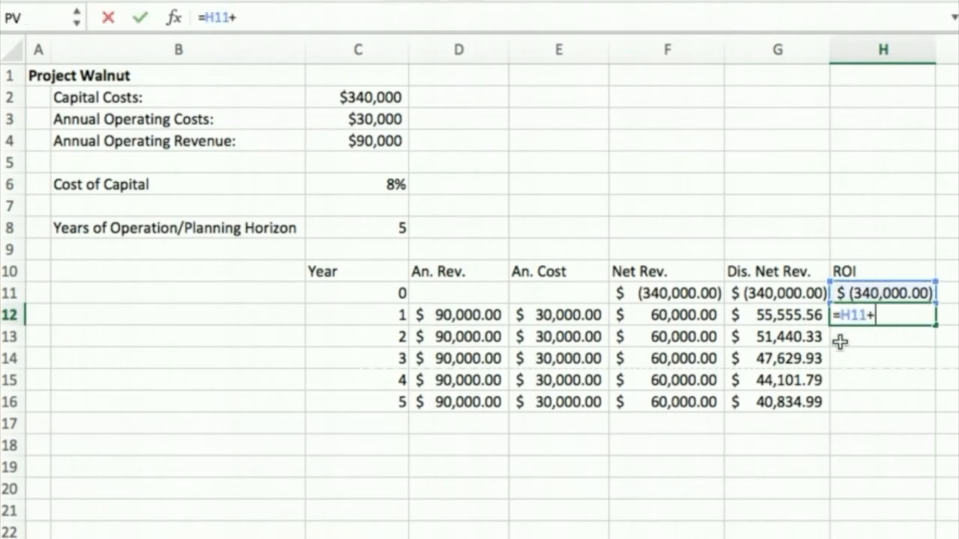
pyautogui.press('Enter')
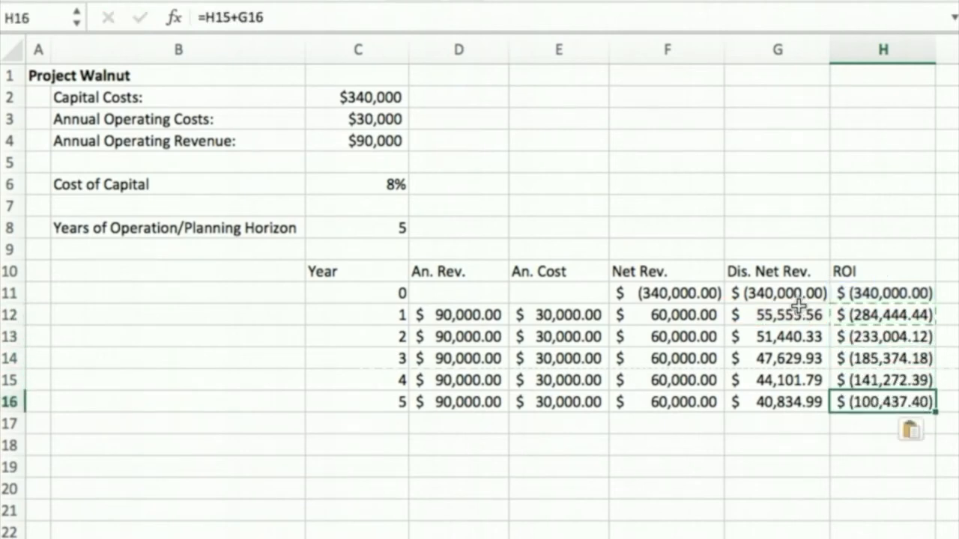
pyautogui.moveTo(870, 425)
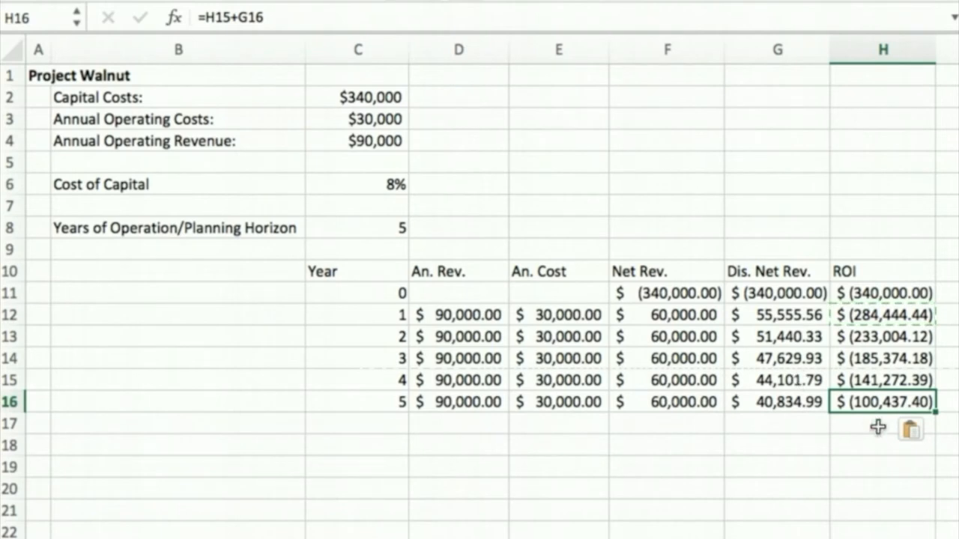
pyautogui.moveTo(862, 424)
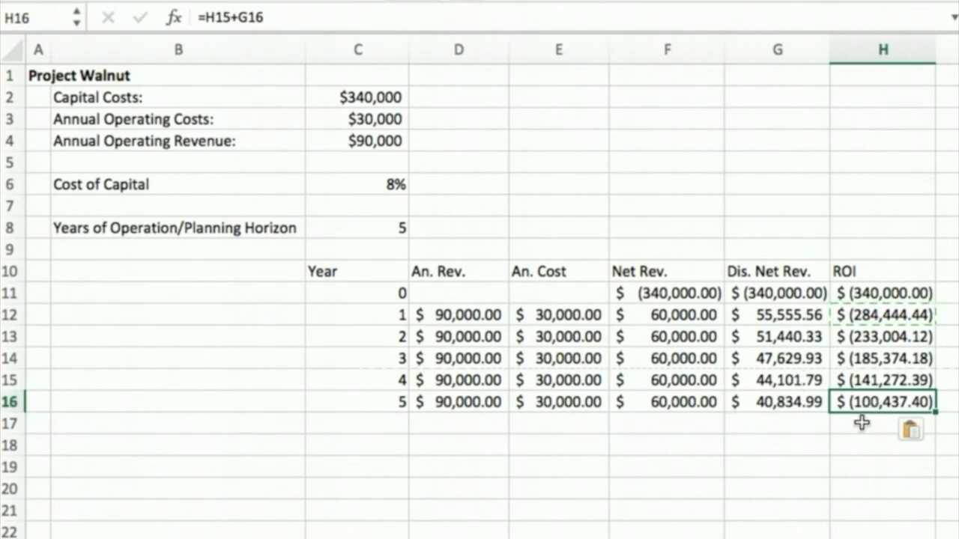
pyautogui.moveTo(831, 412)
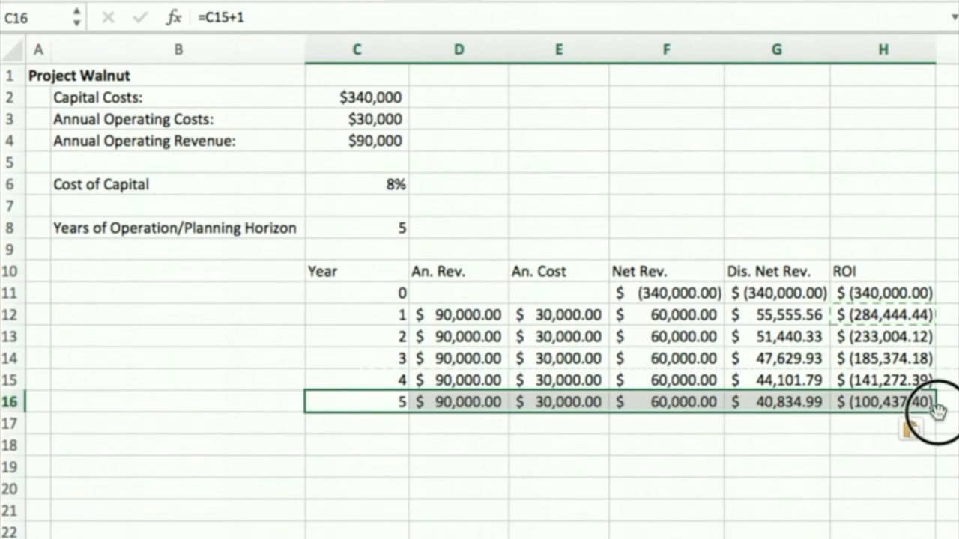
pyautogui.moveTo(936, 408); pyautogui.dragTo(936, 517)
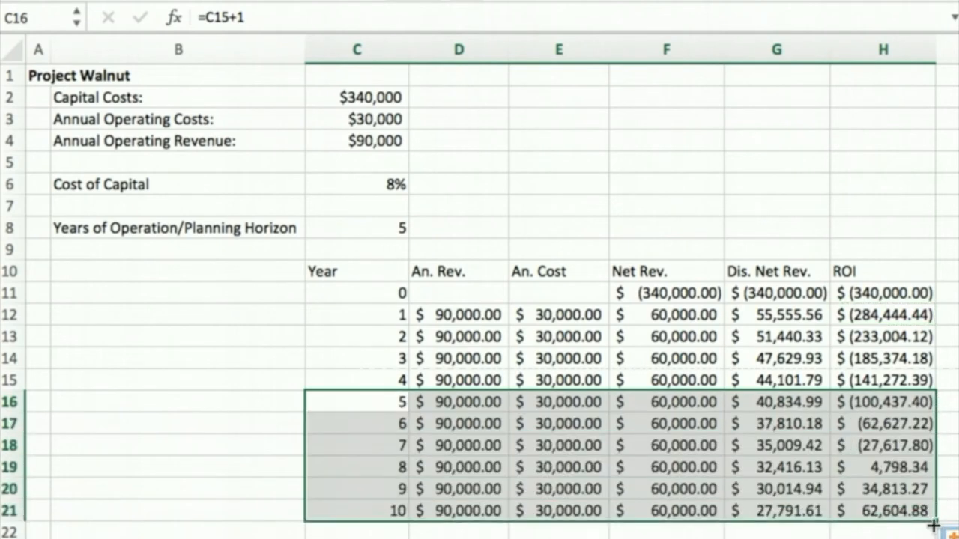
pyautogui.moveTo(914, 457)
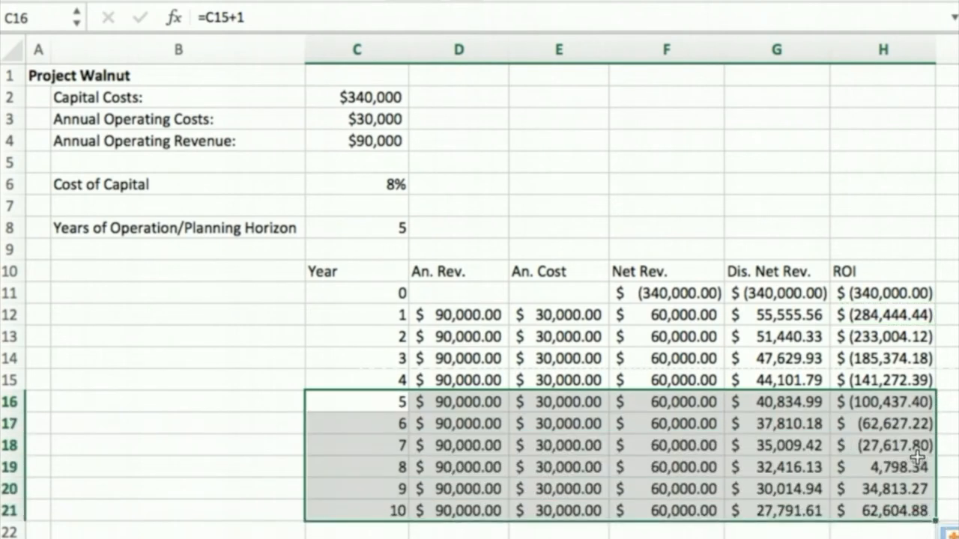
pyautogui.moveTo(886, 478)
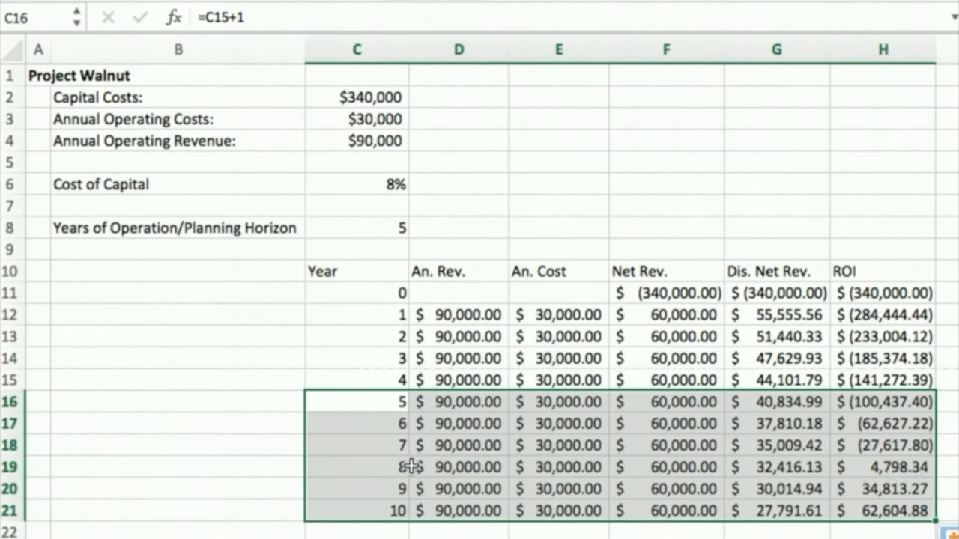
pyautogui.moveTo(919, 474)
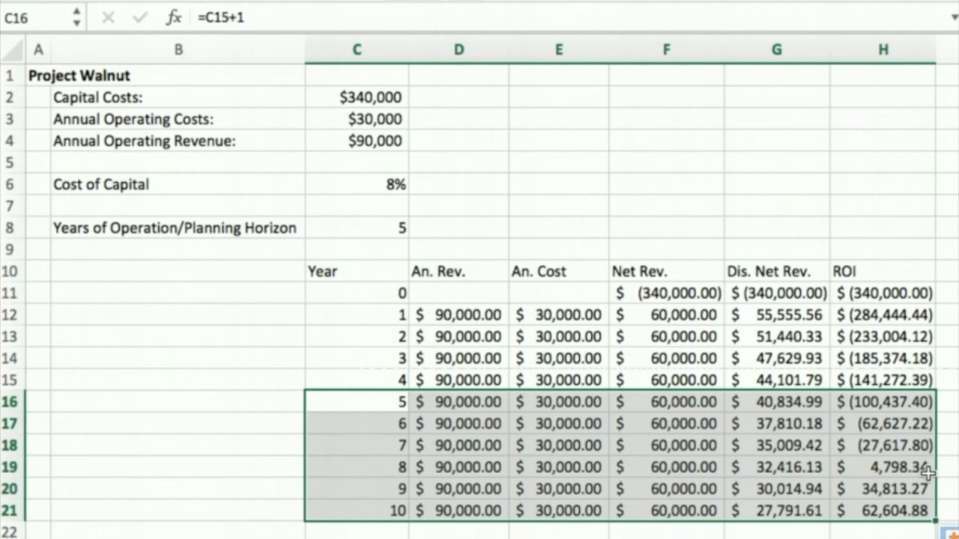
pyautogui.press('Delete')
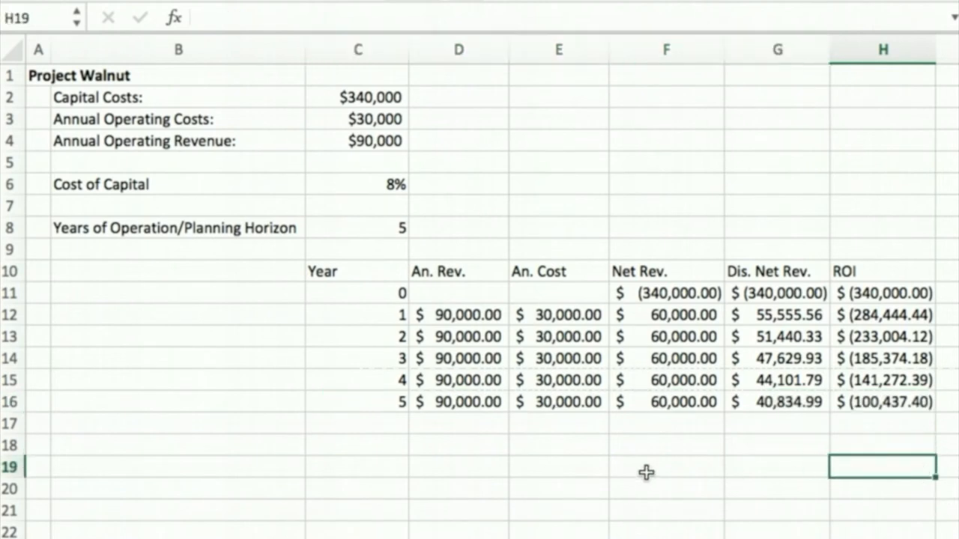
pyautogui.moveTo(740, 459)
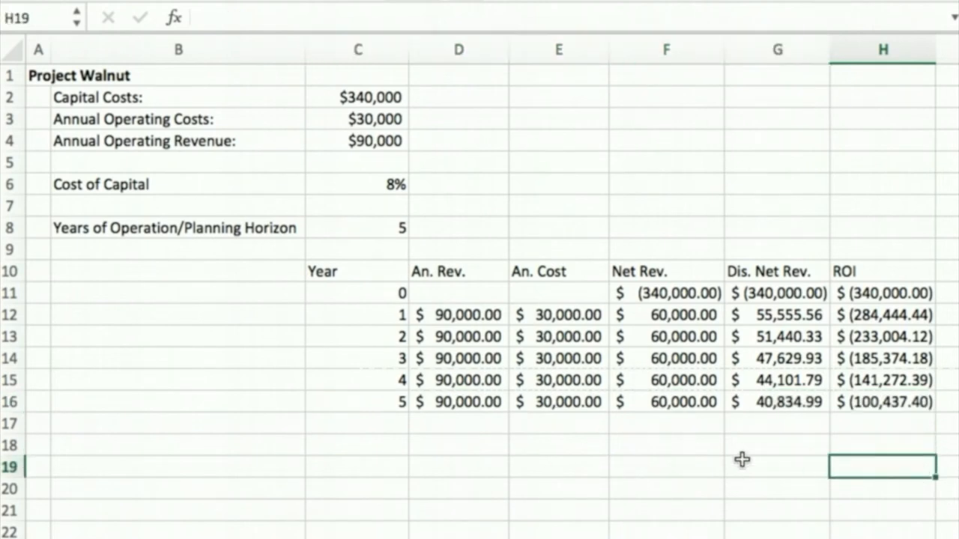
# Enter =PV(C6,C8,F15) in E18 using the 8% rate, 5 years and $60,000 net revenue.
pyautogui.click(566, 446)
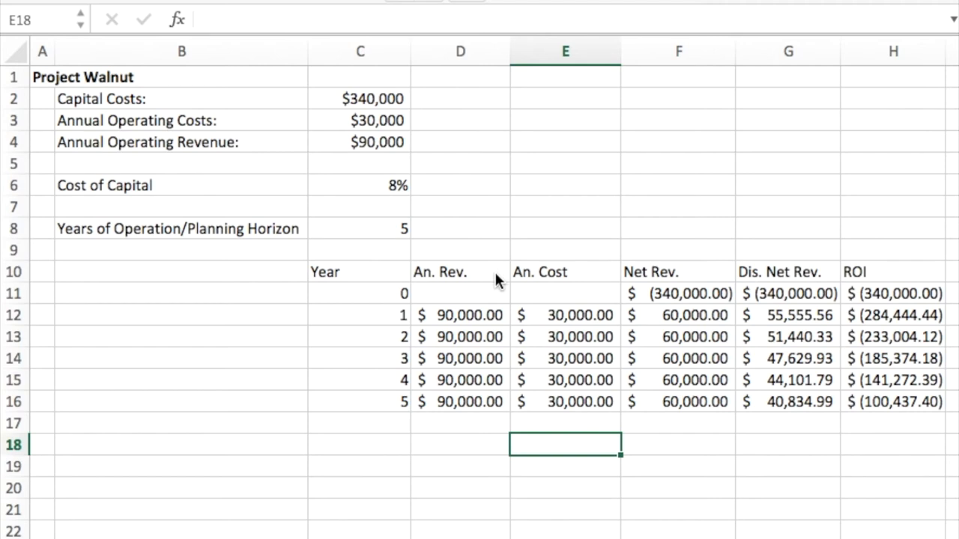
pyautogui.moveTo(551, 451)
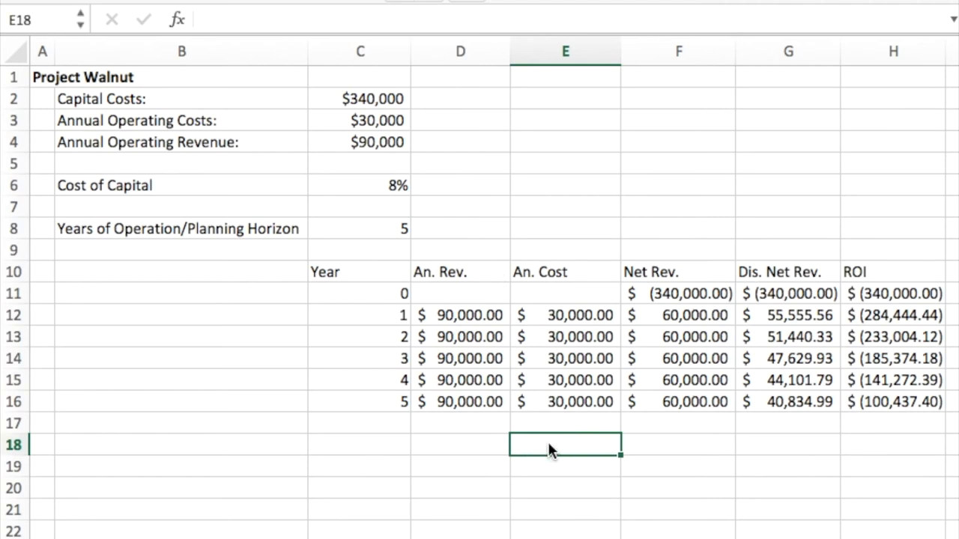
pyautogui.write('=')
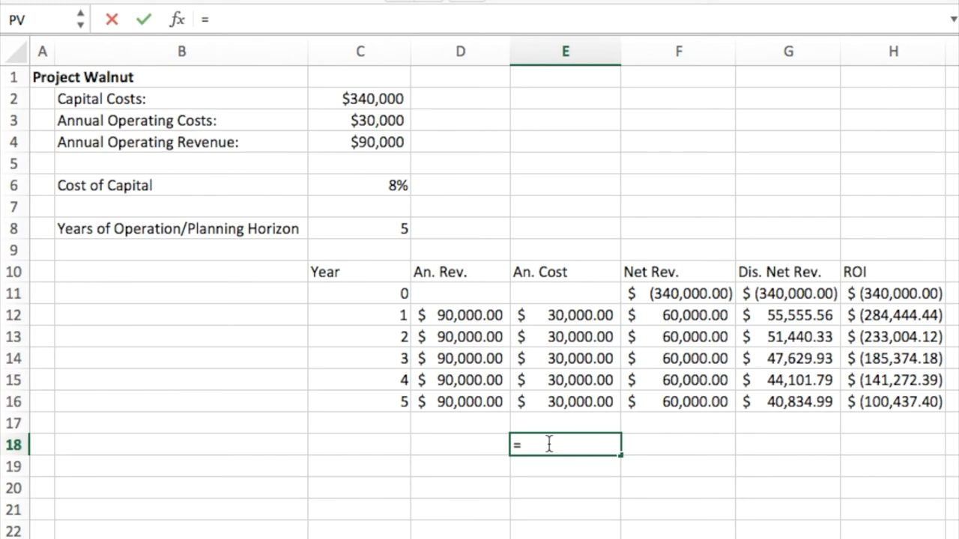
pyautogui.write('PV(')
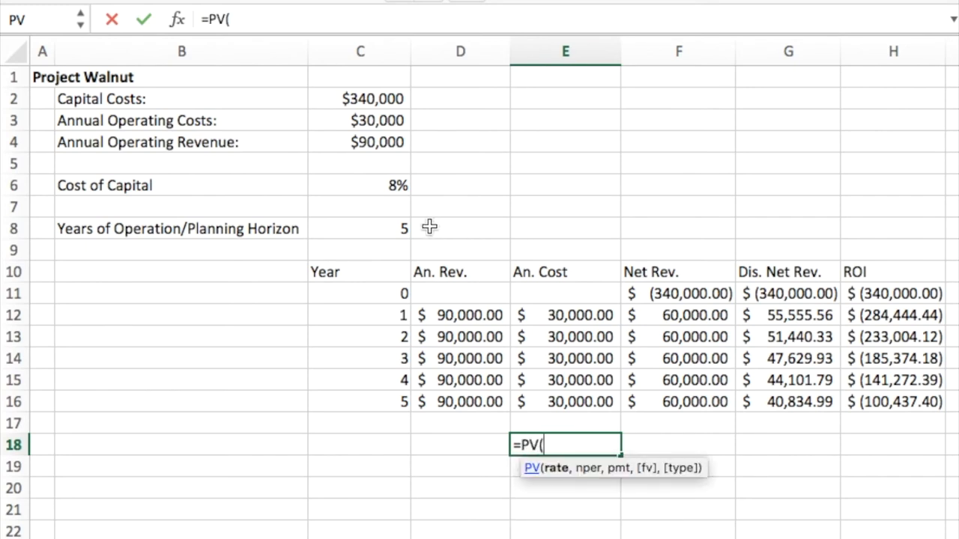
pyautogui.click(359, 186)
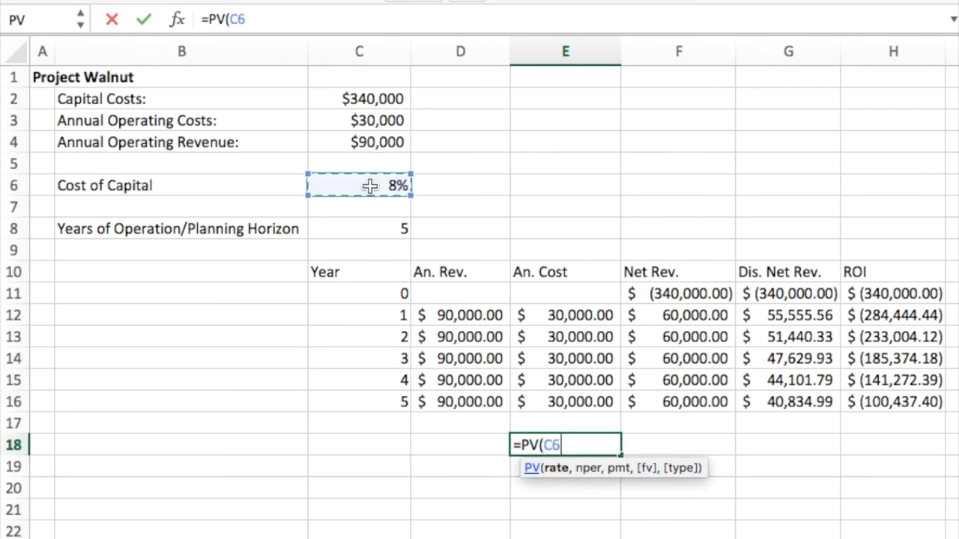
pyautogui.write(',')
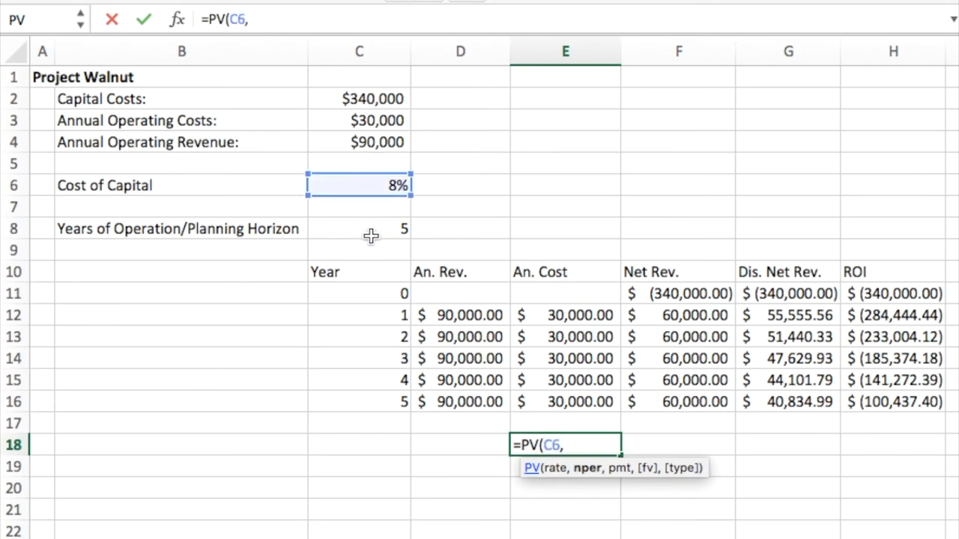
pyautogui.click(359, 227)
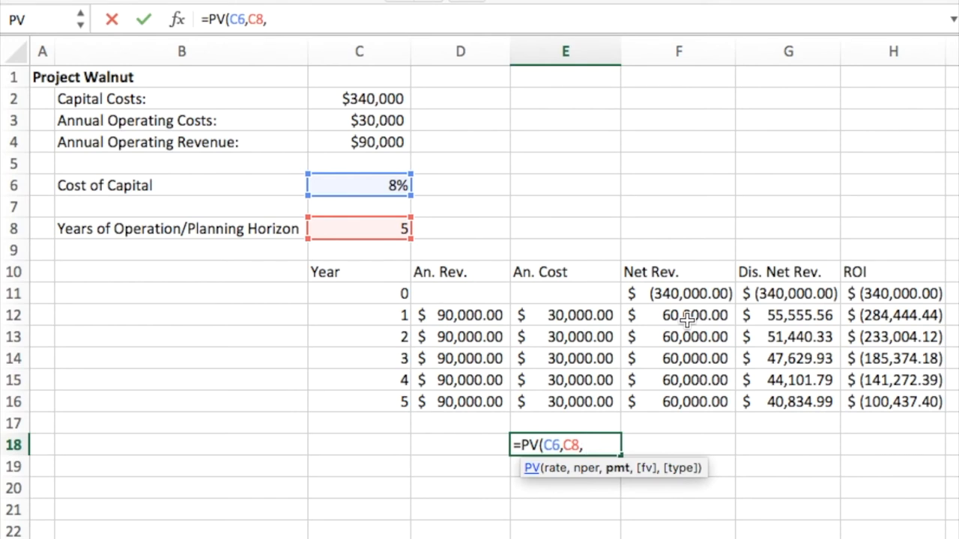
pyautogui.moveTo(681, 347)
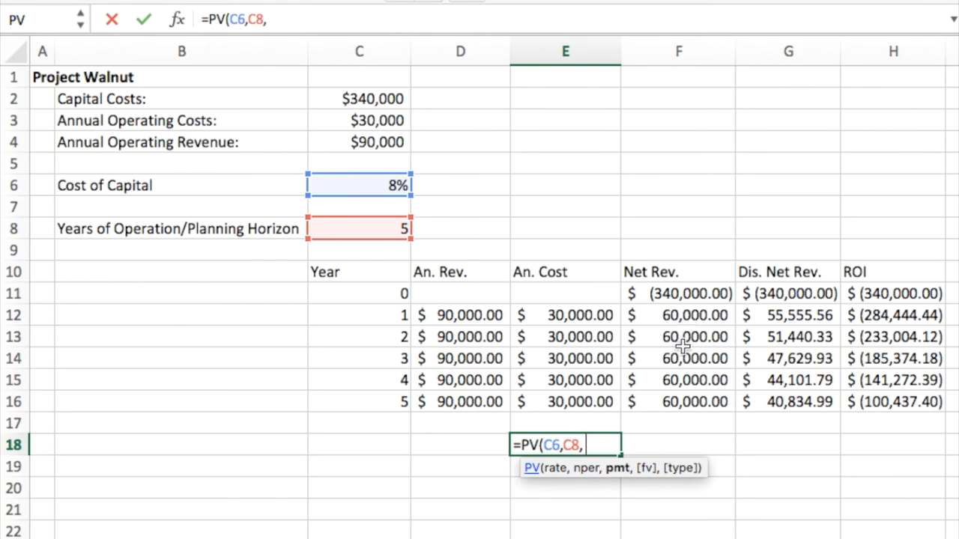
pyautogui.moveTo(680, 386)
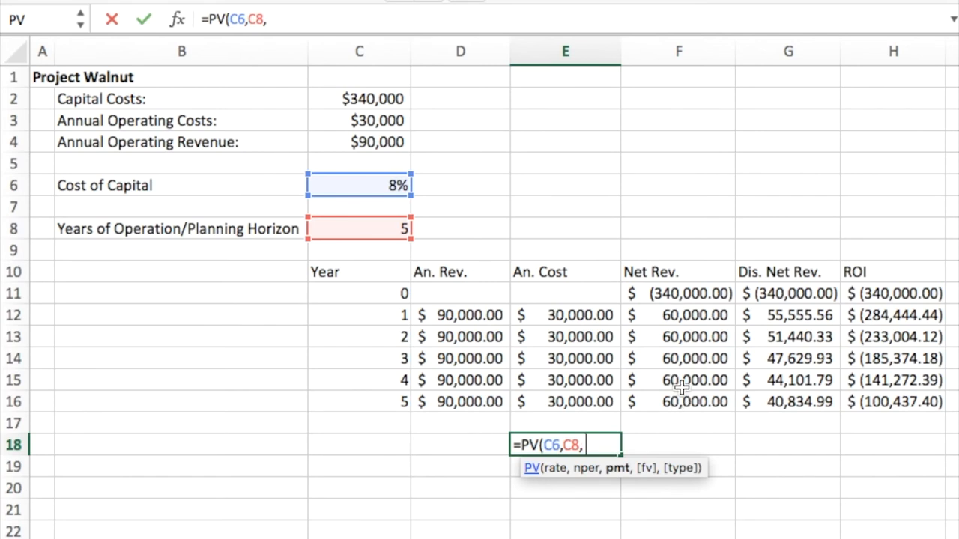
pyautogui.click(682, 380)
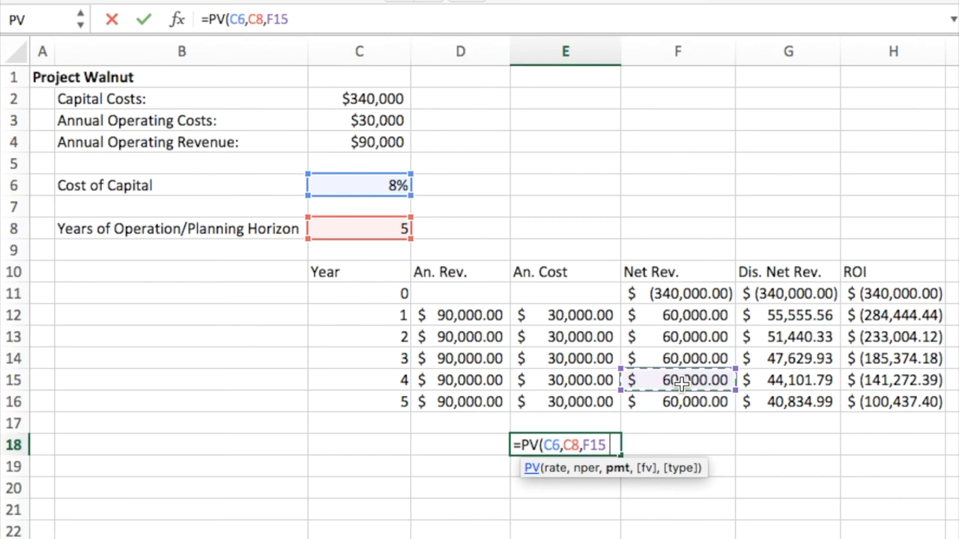
pyautogui.write(')')
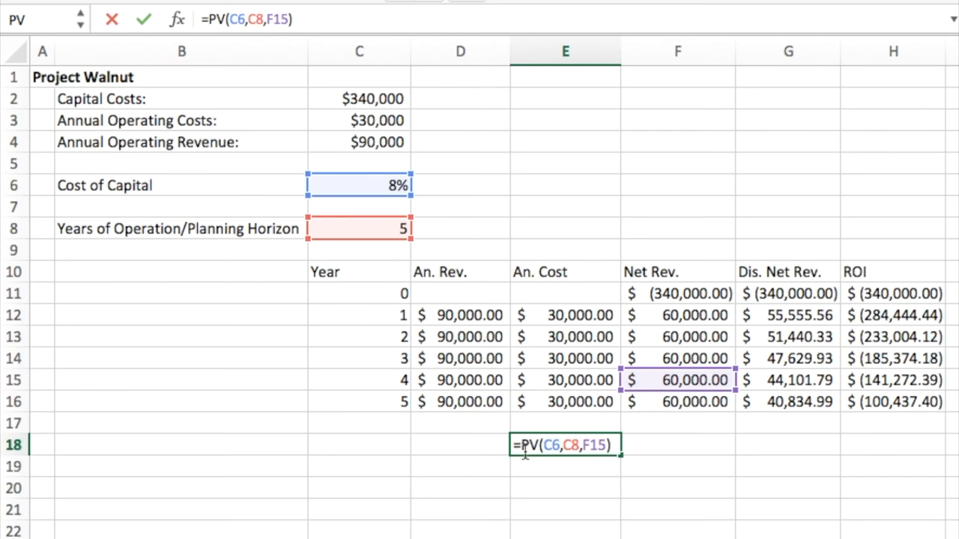
pyautogui.press('Enter')
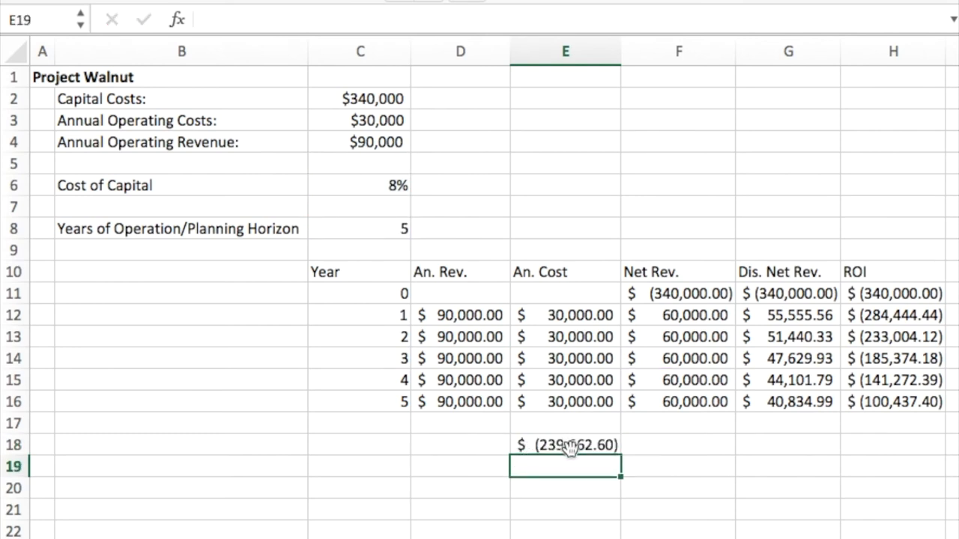
# Edit E18 to =-PV(C6,C8,F15)+F11, giving a net present value of $(100,437.40).
pyautogui.click(566, 445)
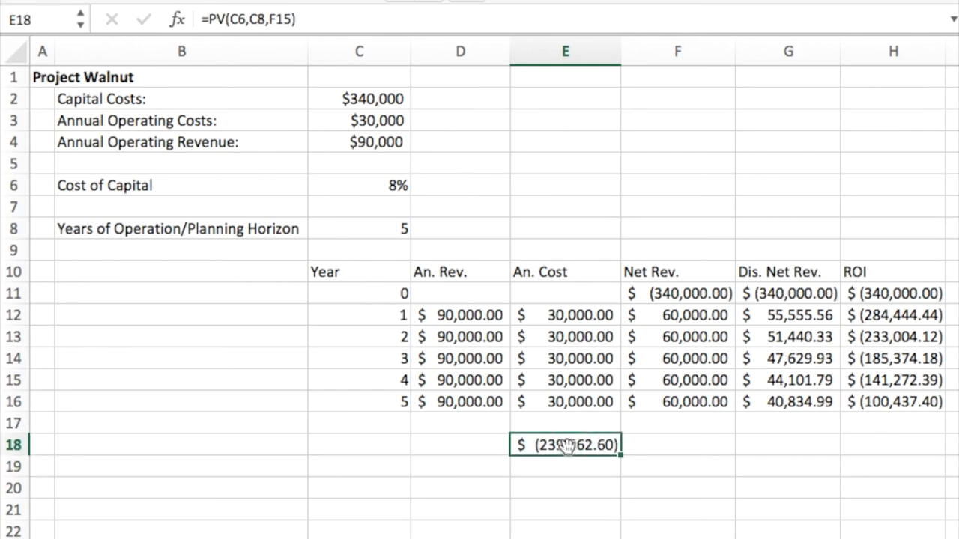
pyautogui.doubleClick(564, 445)
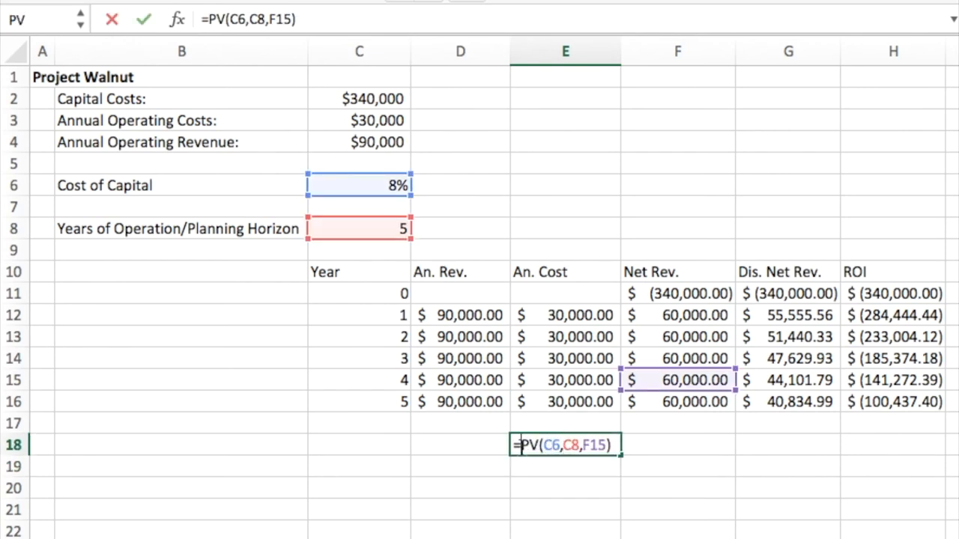
pyautogui.write('-')
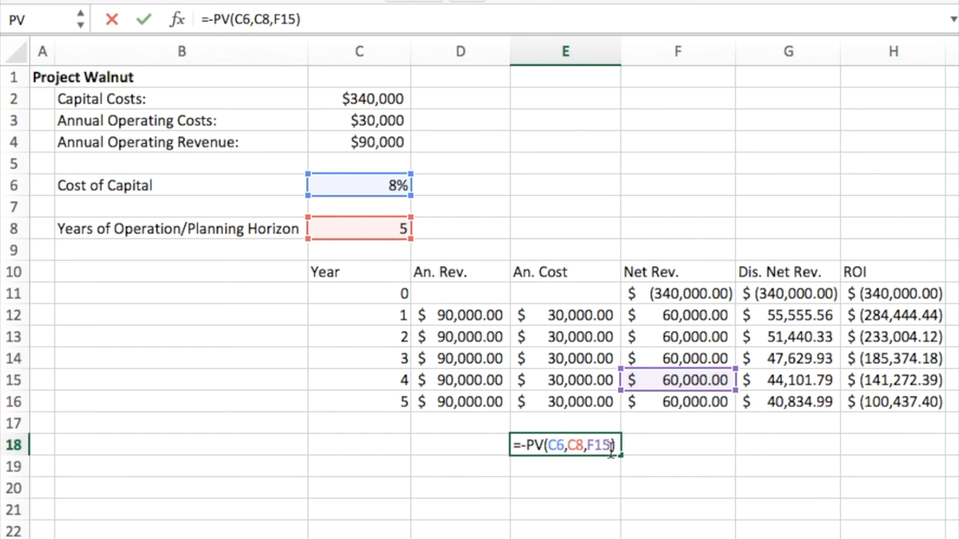
pyautogui.moveTo(619, 457)
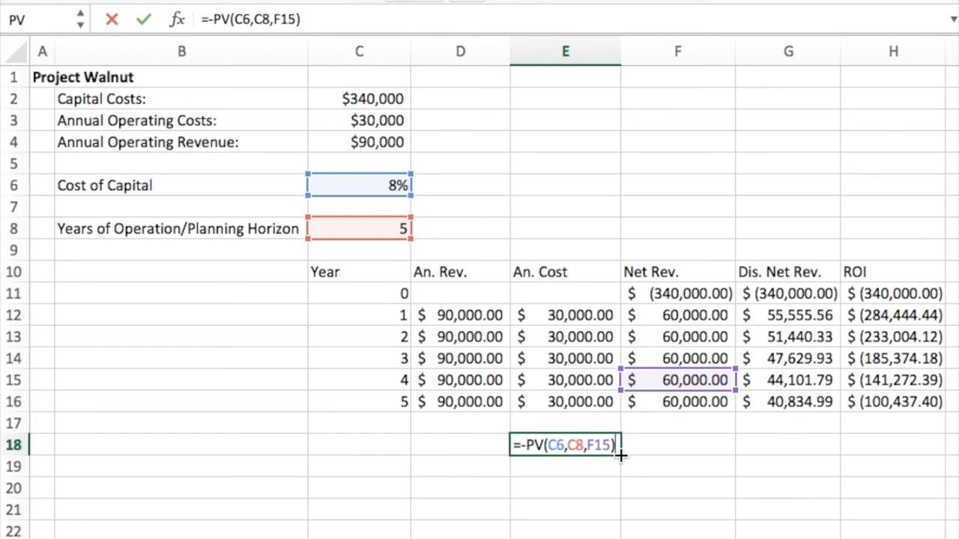
pyautogui.write('+')
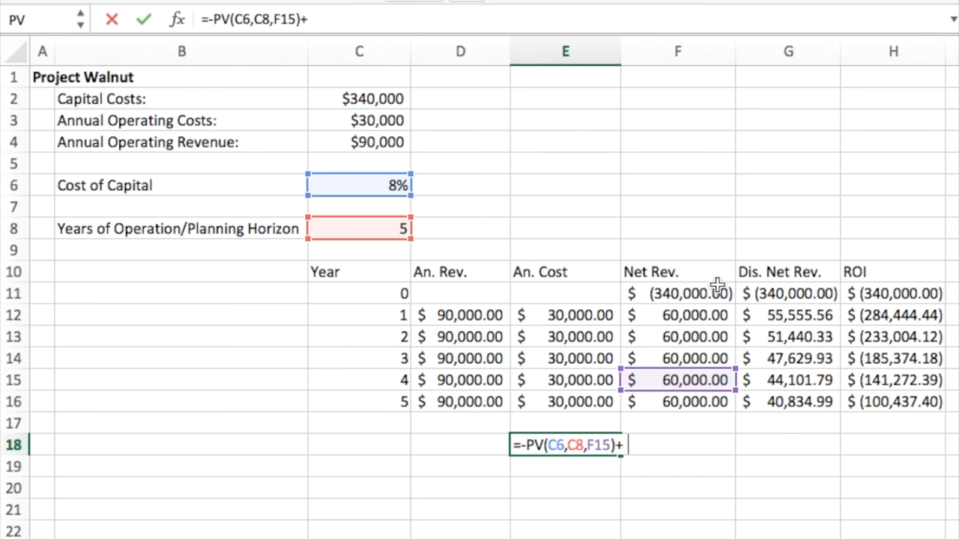
pyautogui.click(677, 293)
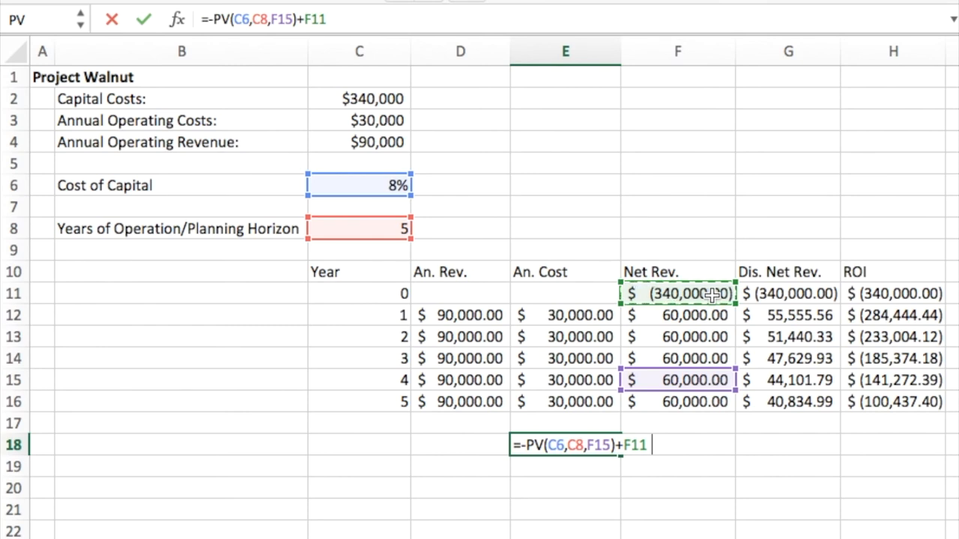
pyautogui.press('Enter')
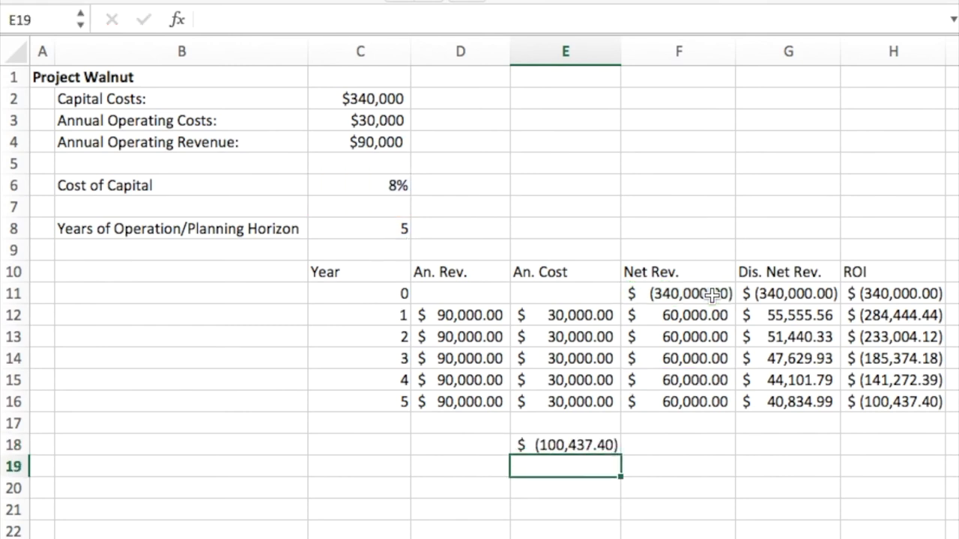
pyautogui.moveTo(889, 407)
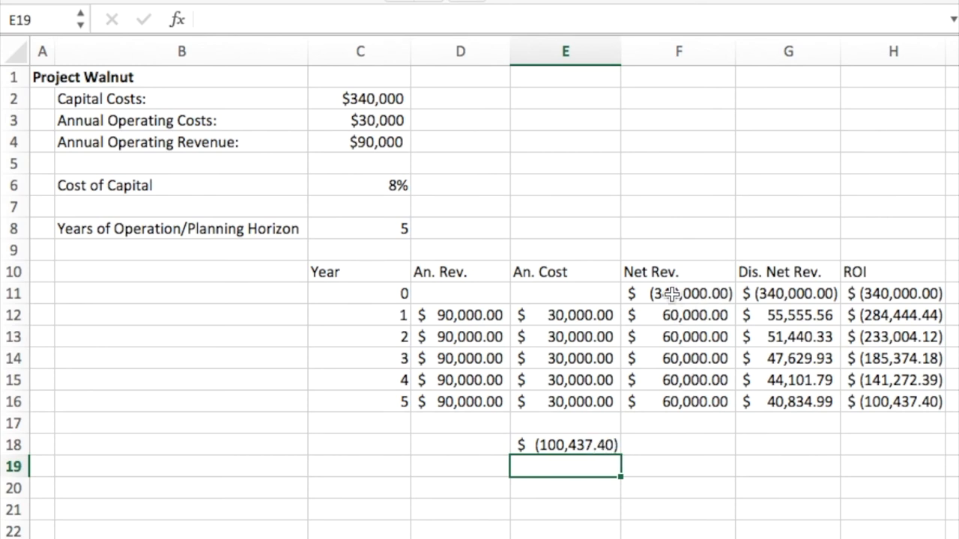
pyautogui.moveTo(683, 315)
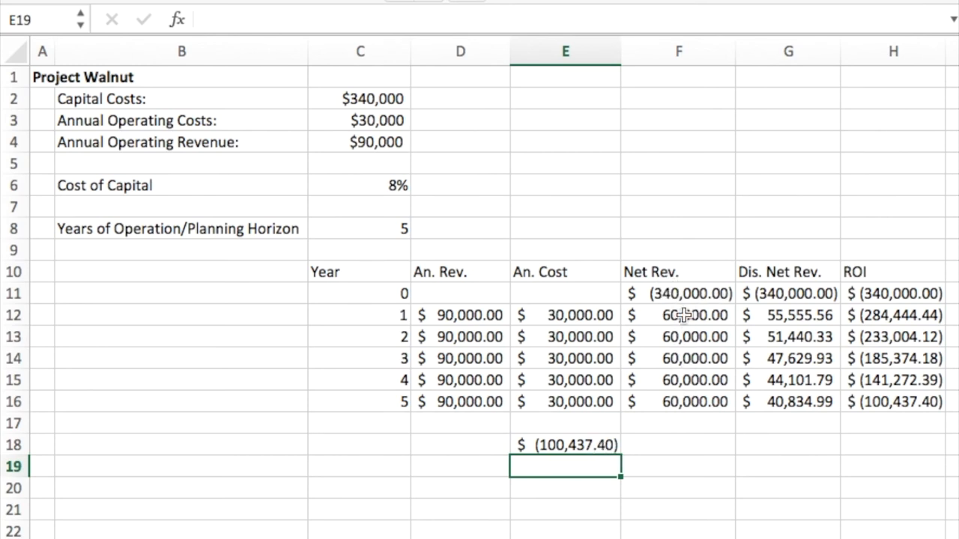
pyautogui.moveTo(577, 458)
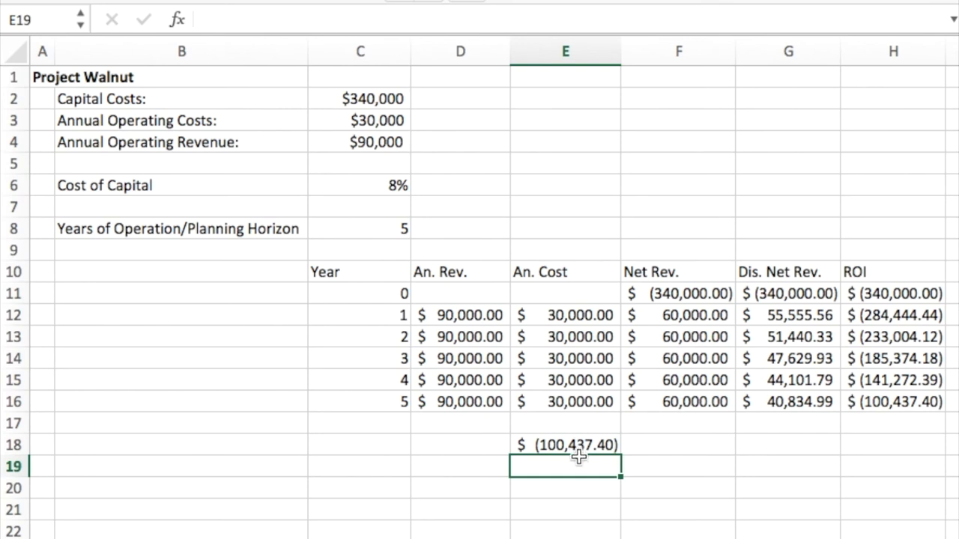
pyautogui.moveTo(575, 471)
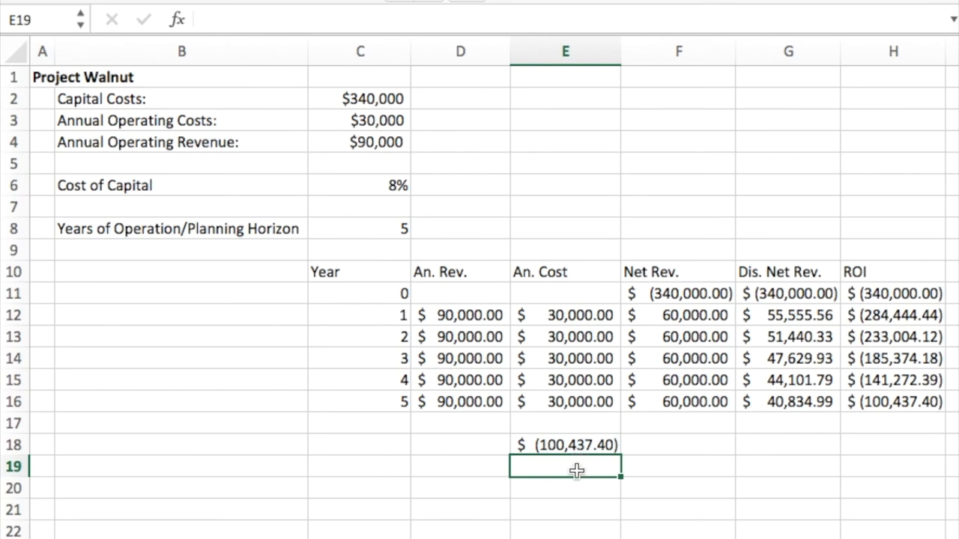
# Enter =NPV(C6,F12:F16) in E19, returning $239,562.60 for the year 1–5 net revenues.
pyautogui.write('=NPV(')
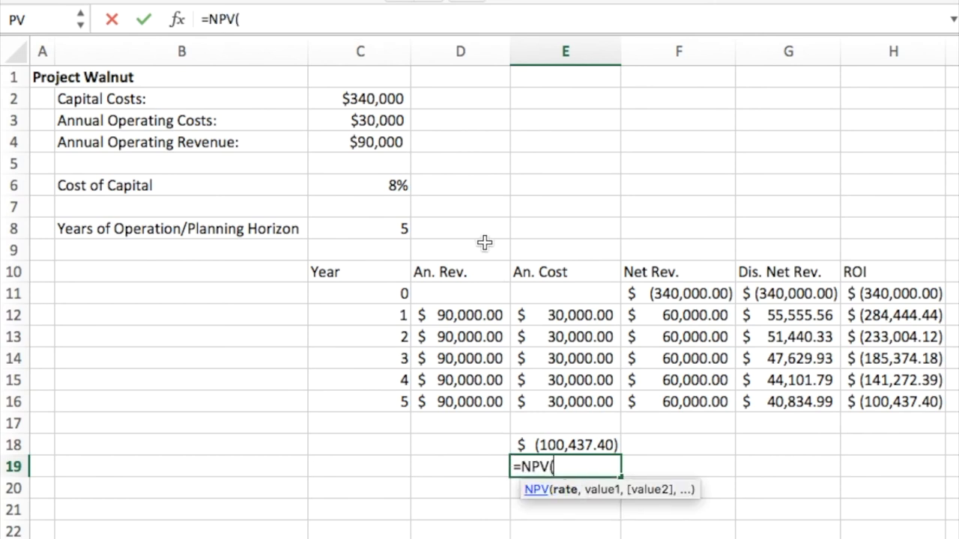
pyautogui.click(360, 186)
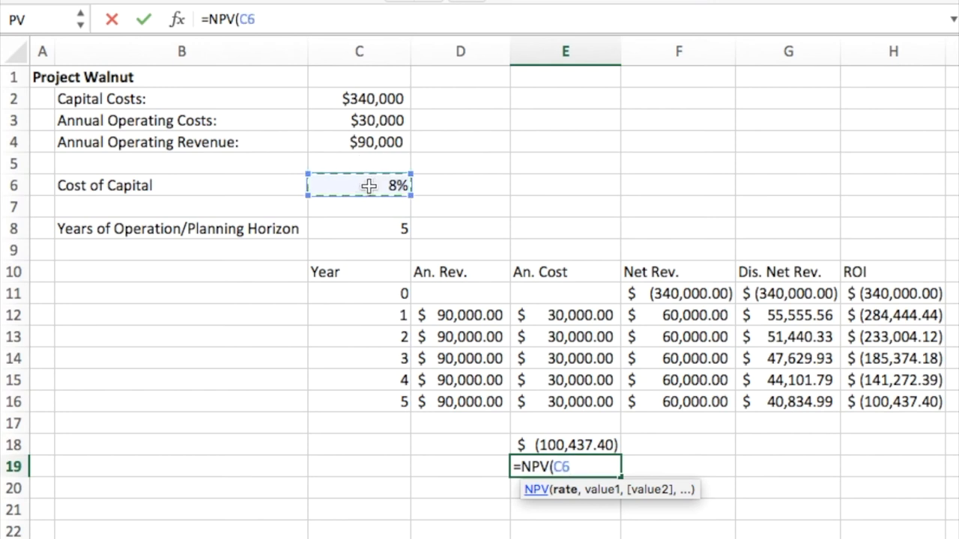
pyautogui.write(',F12:F14')
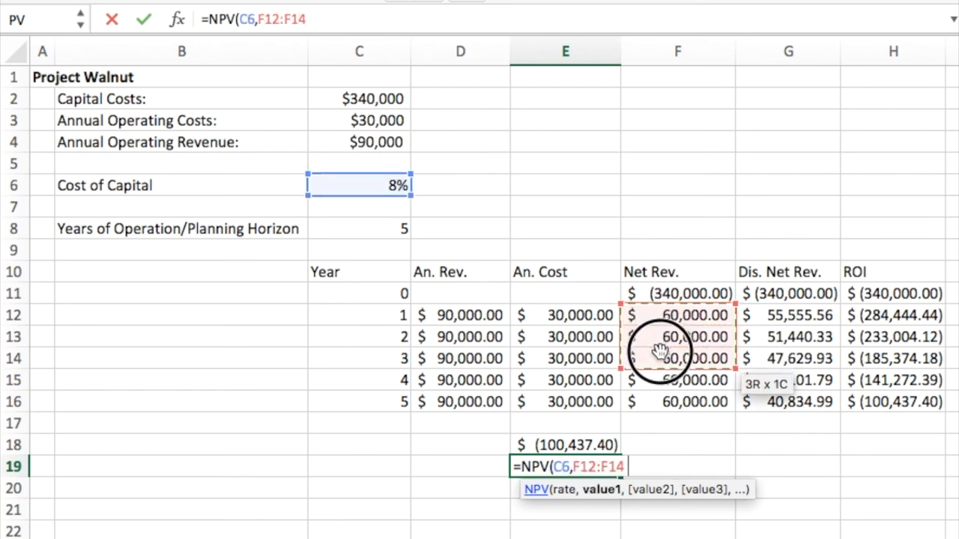
pyautogui.moveTo(677, 358); pyautogui.dragTo(677, 402)
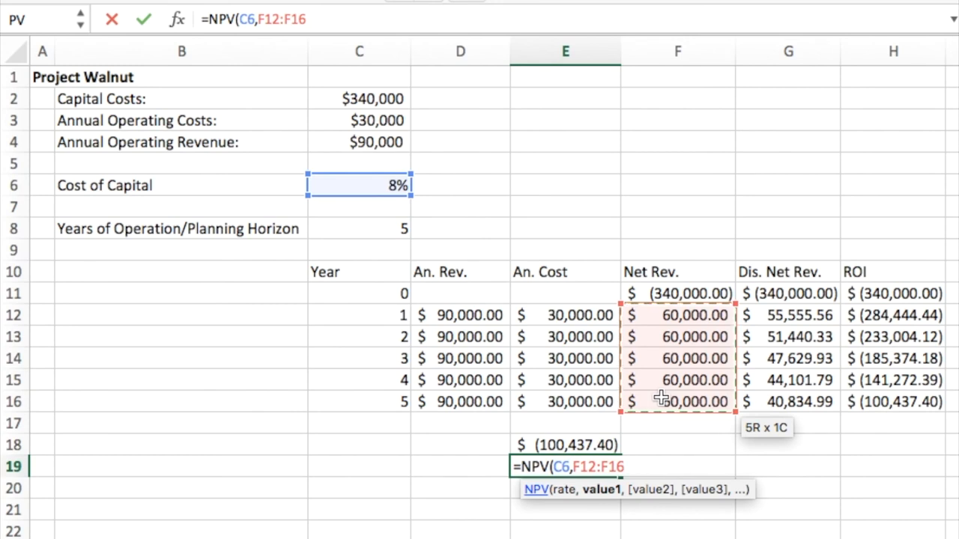
pyautogui.moveTo(659, 418)
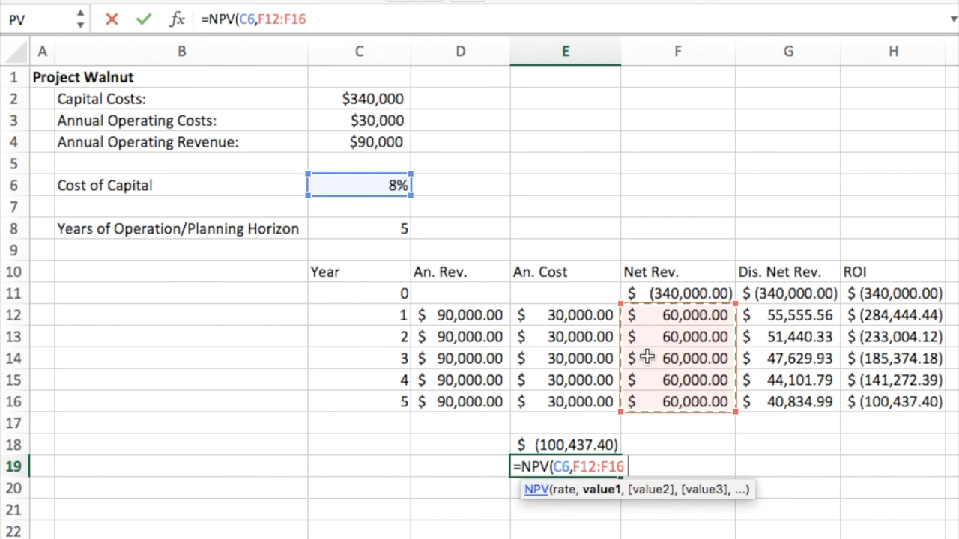
pyautogui.moveTo(659, 377)
pyautogui.write(')')
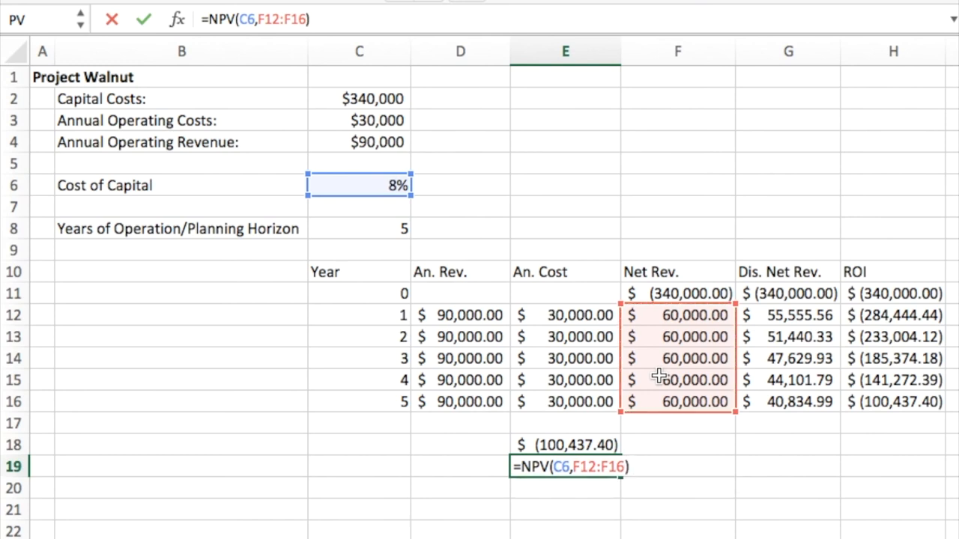
pyautogui.press('Enter')
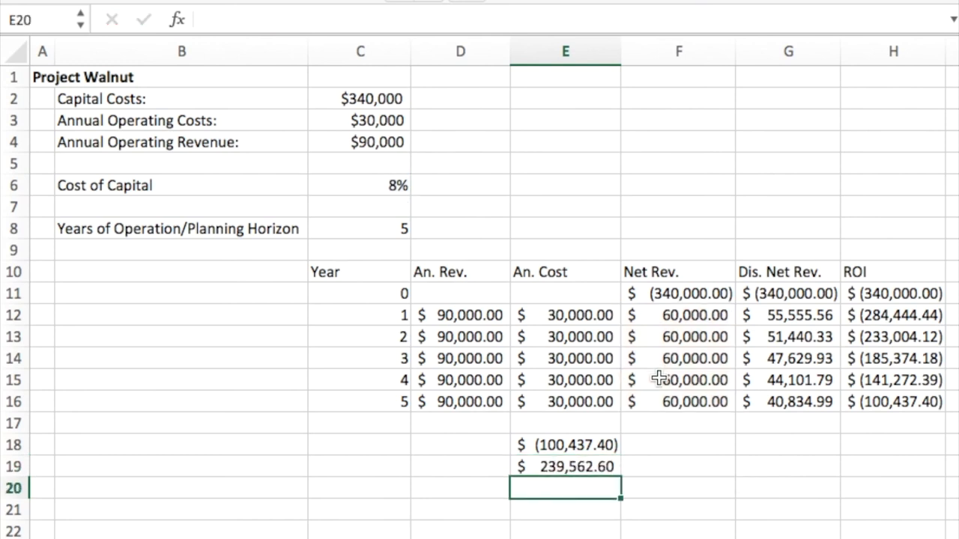
# Extend the E19 NPV formula with + F11 year-0 outlay, giving $(100,437.40) to match E18.
pyautogui.click(565, 467)
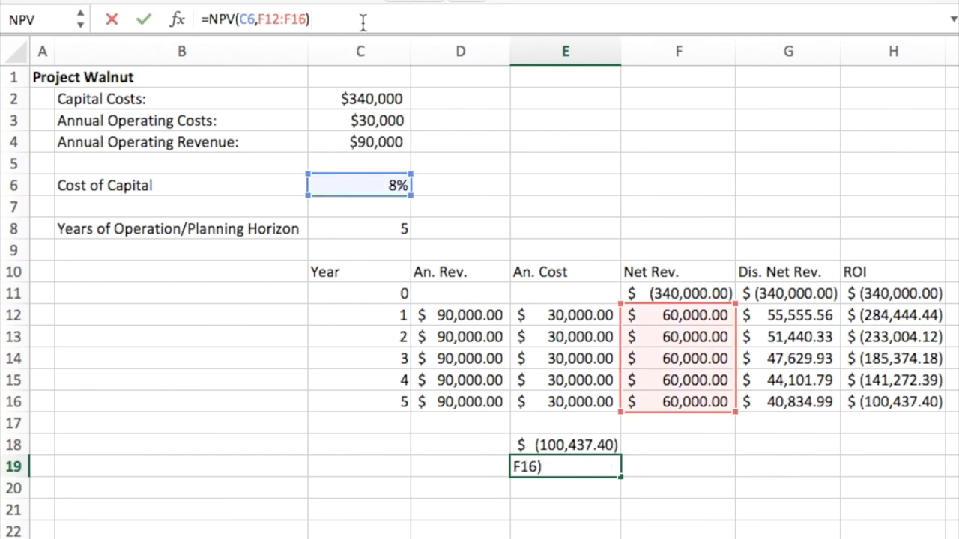
pyautogui.write('-')
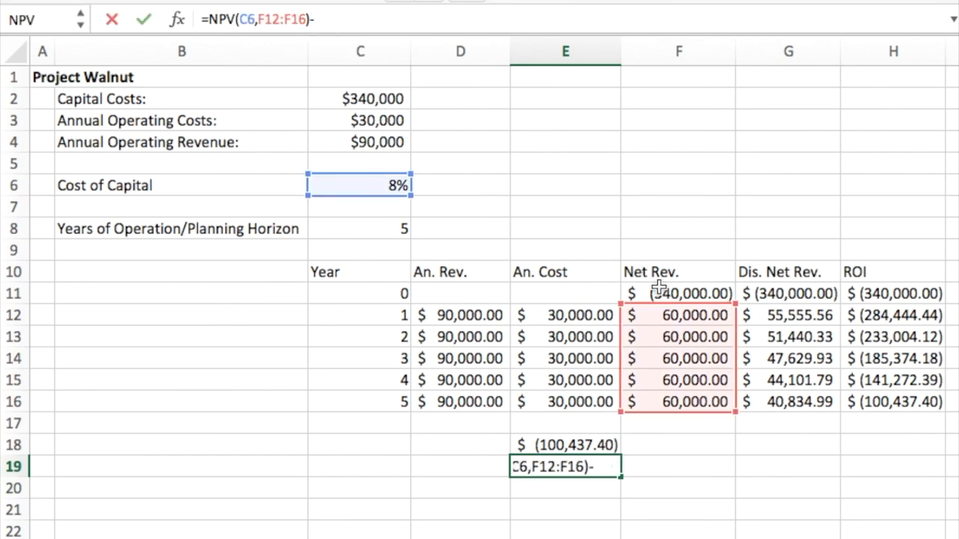
pyautogui.write('+')
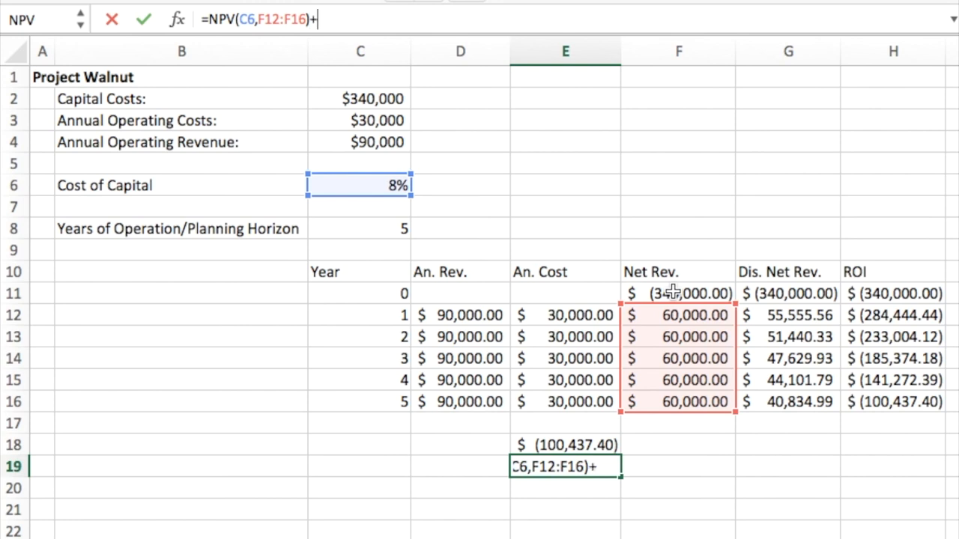
pyautogui.click(677, 292)
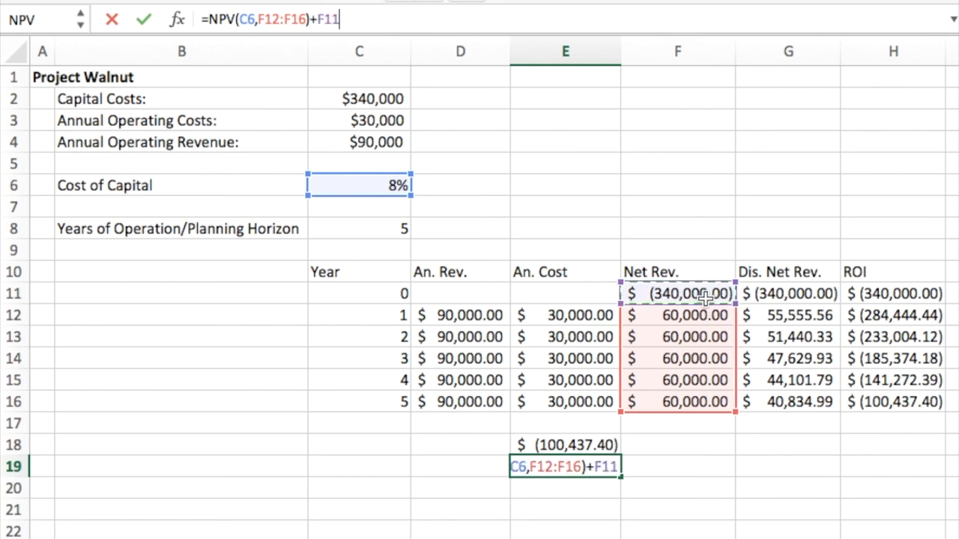
pyautogui.press('Enter')
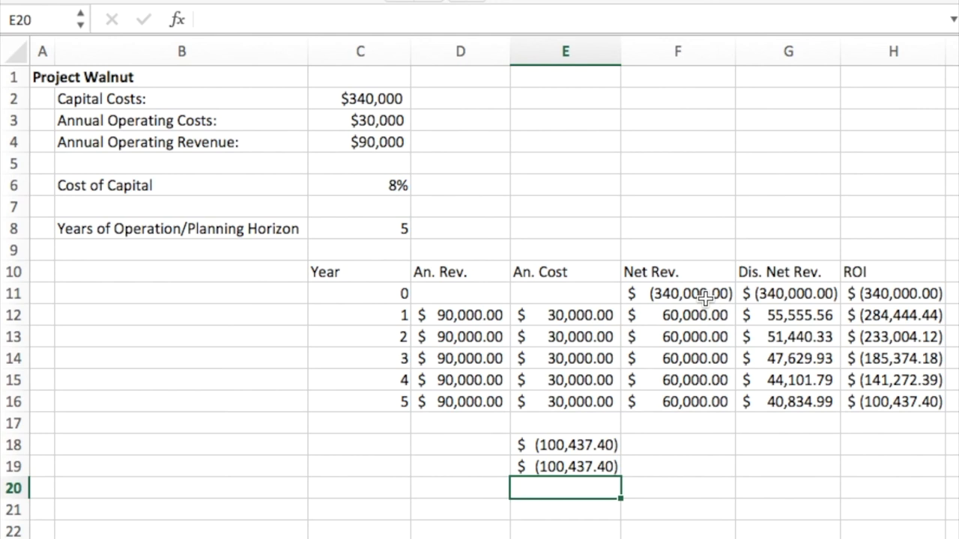
pyautogui.click(565, 445)
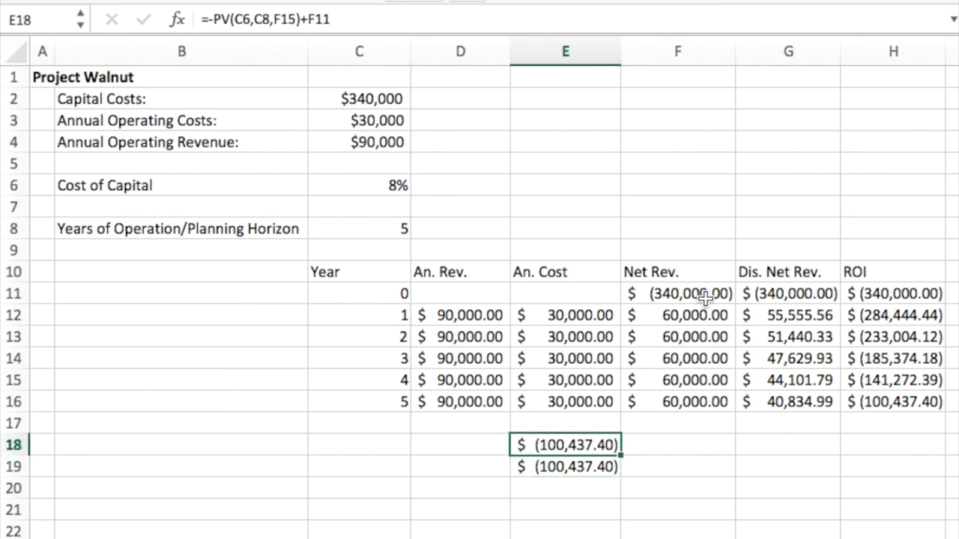
pyautogui.click(564, 468)
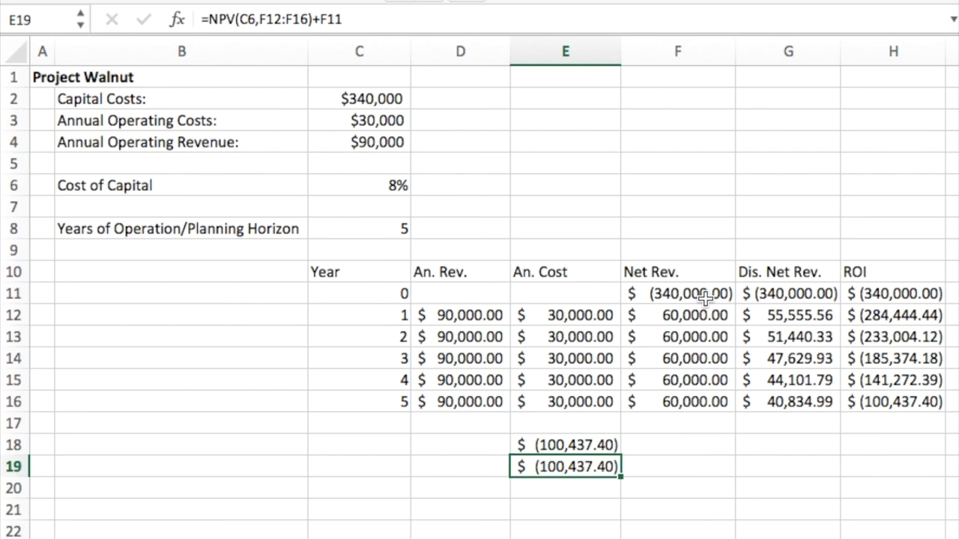
pyautogui.click(563, 402)
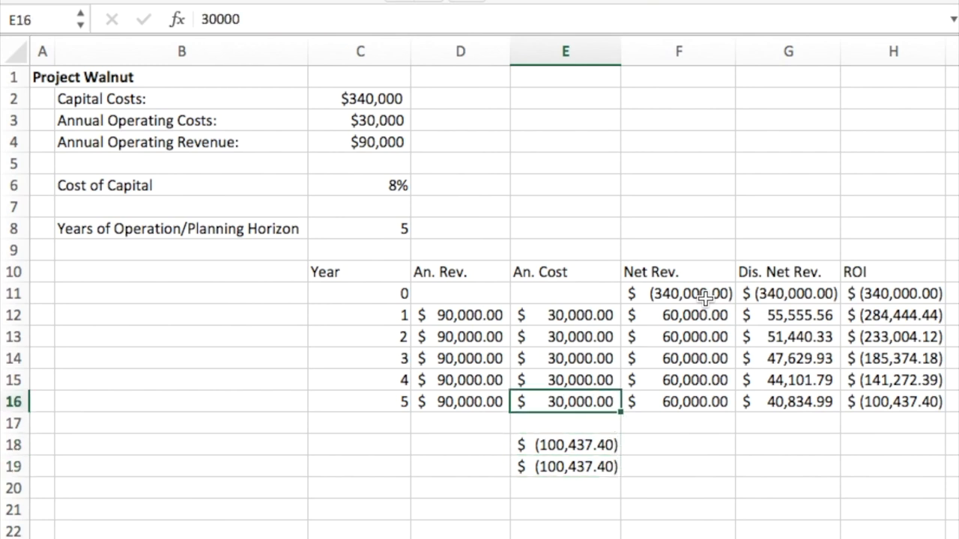
pyautogui.click(899, 401)
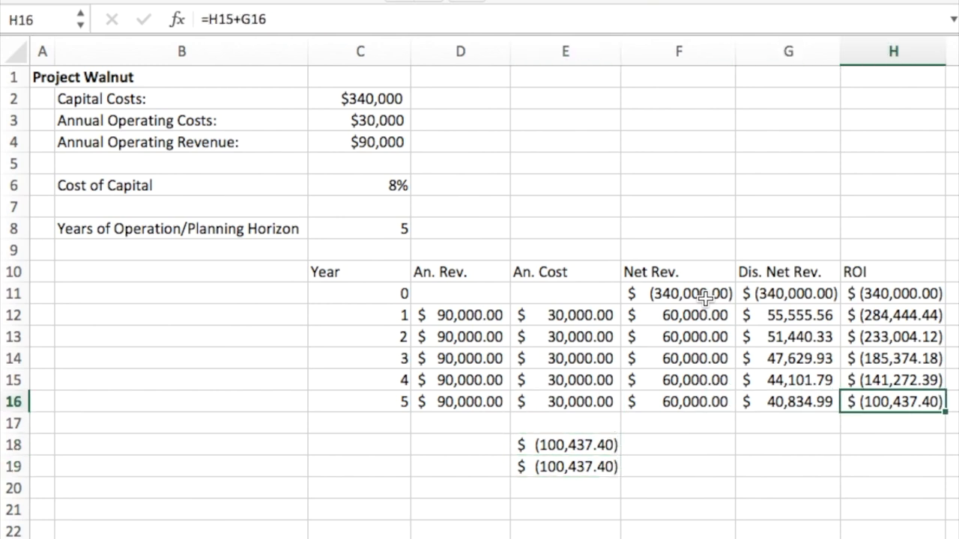
pyautogui.moveTo(781, 493)
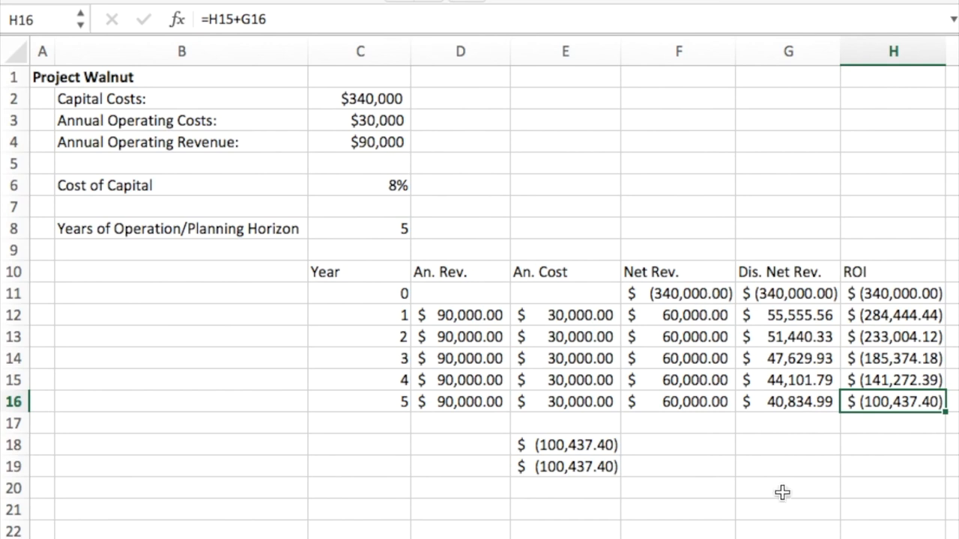
pyautogui.moveTo(908, 369)
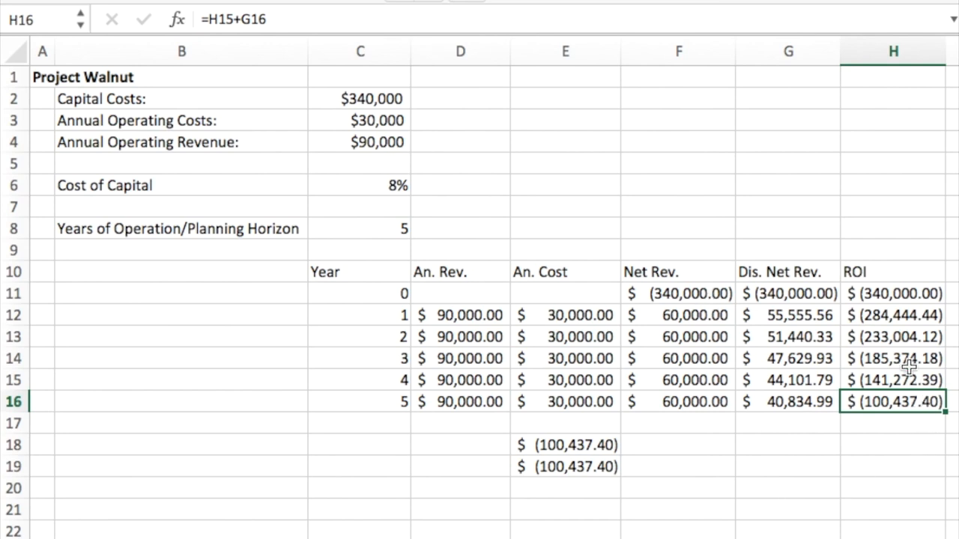
pyautogui.moveTo(892, 315)
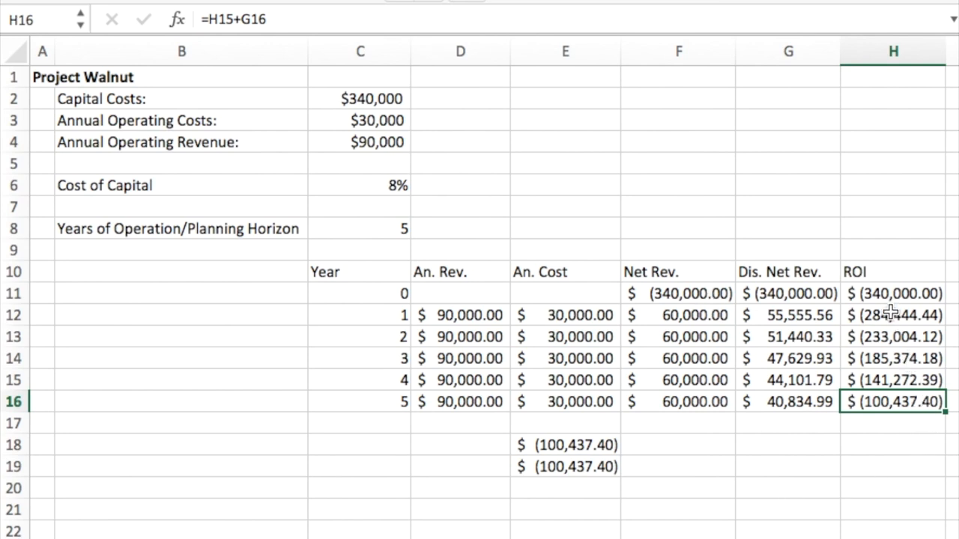